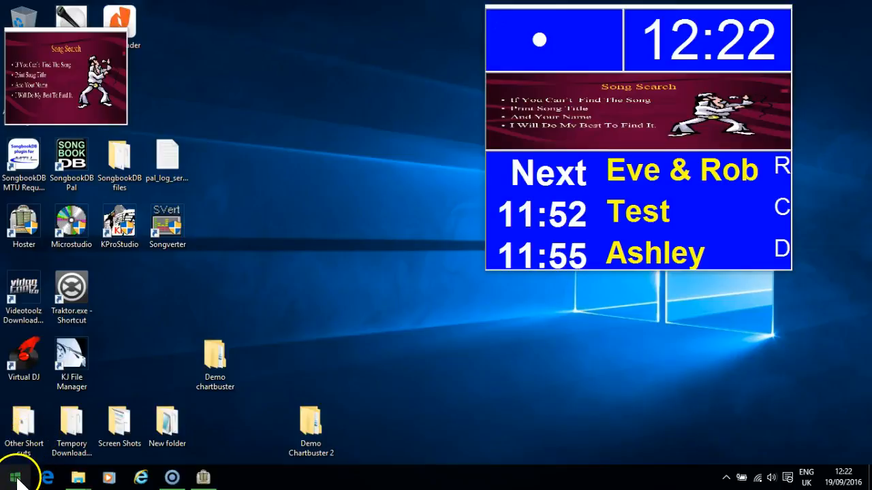
Launch Bulk Rename Utility from its folder in the Start menu's All apps list.
left_click(13, 476)
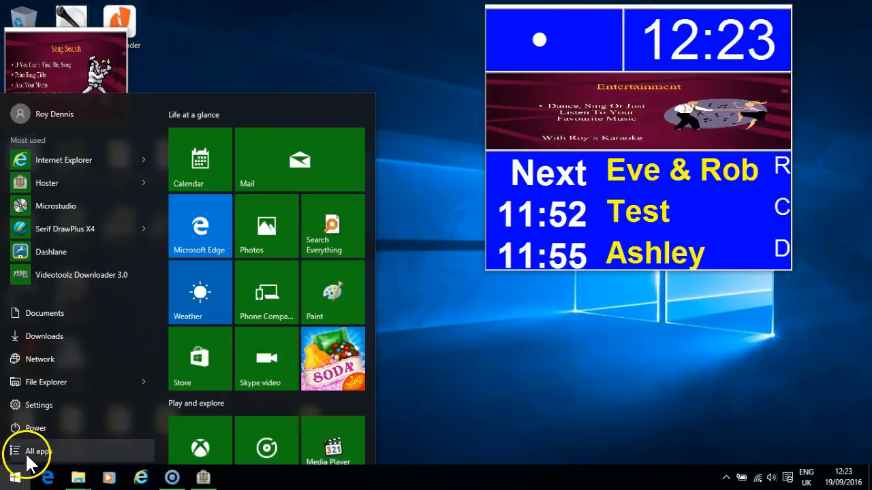
left_click(37, 451)
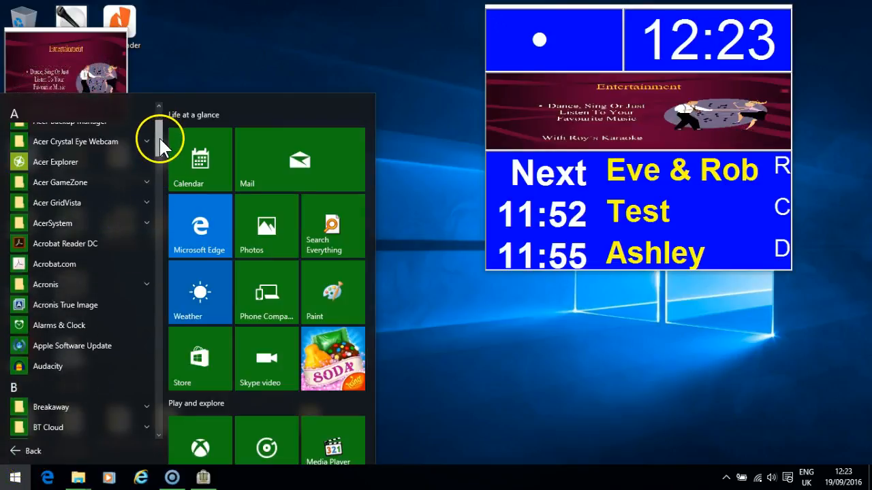
scroll("down", 3)
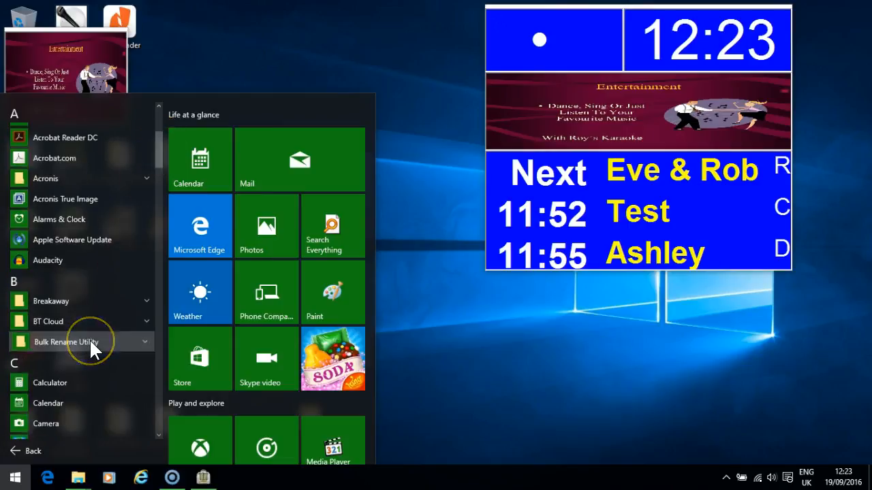
left_click(77, 341)
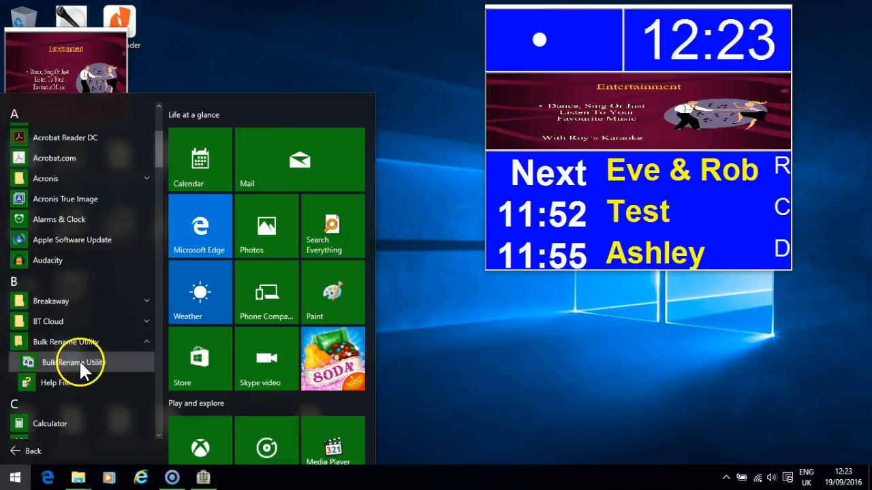
left_click(72, 362)
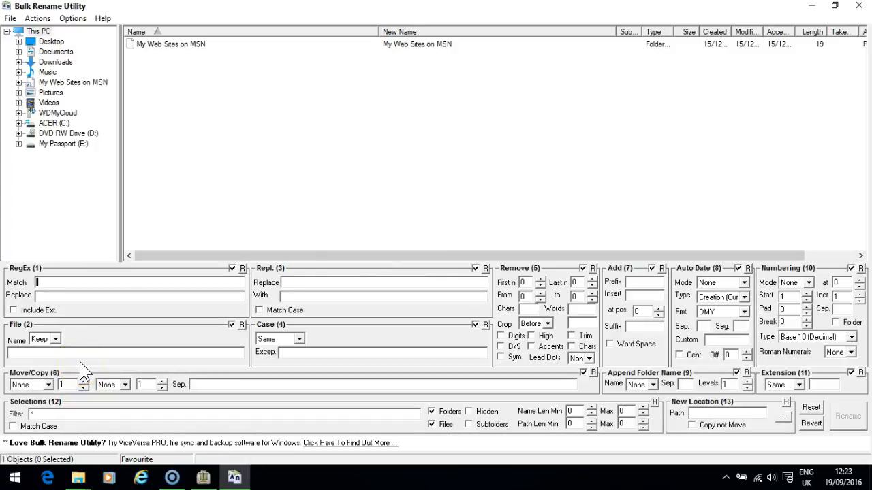
mouse_move(191, 207)
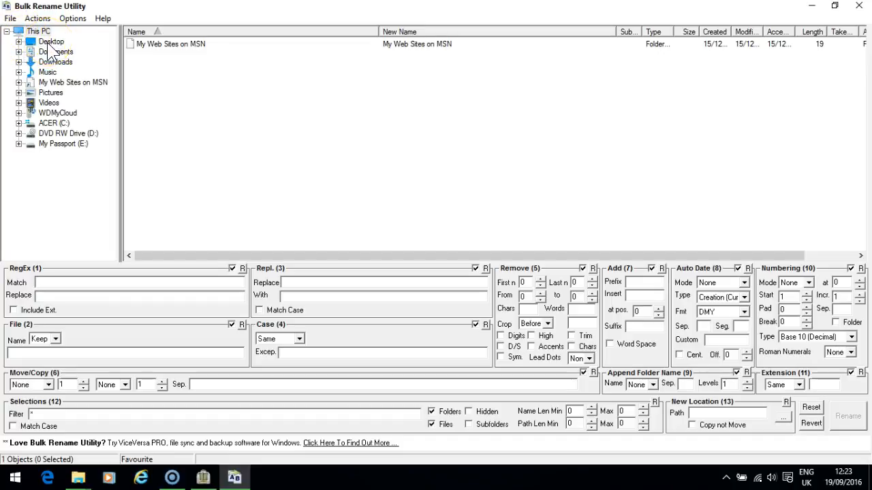
Open the Desktop's Demo chartbuster folder to list its 100 karaoke zip files.
left_click(51, 42)
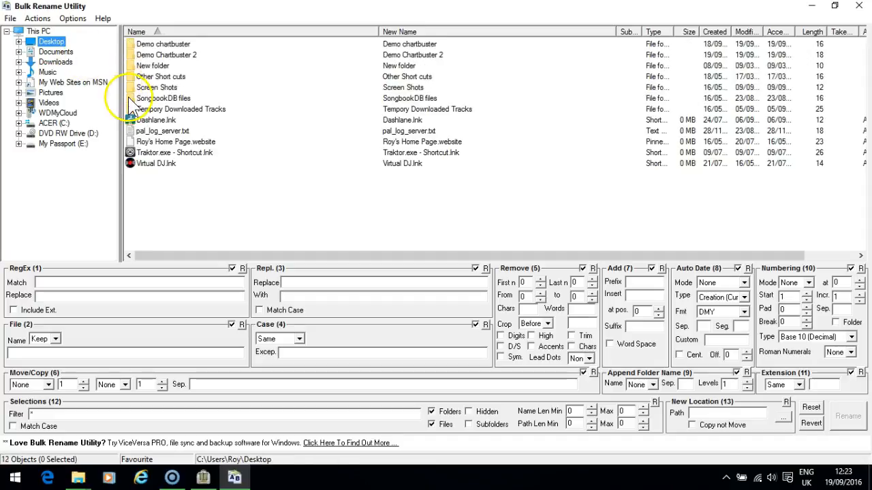
left_click(162, 44)
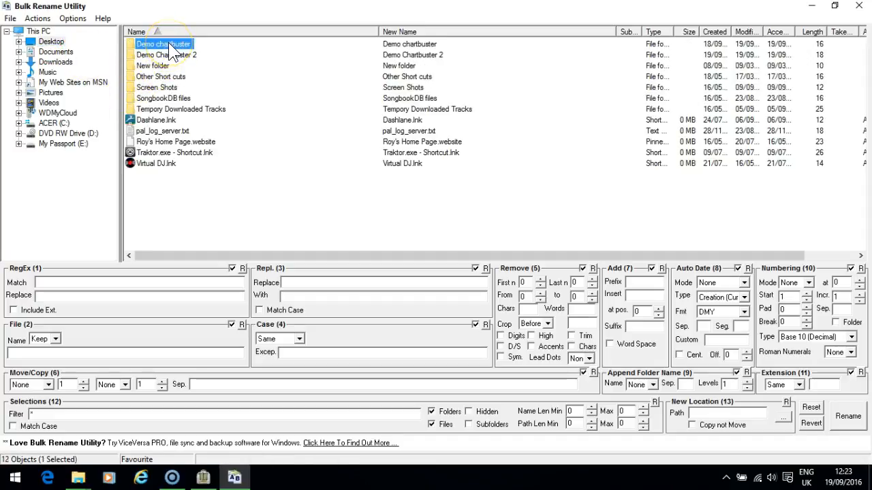
double_click(163, 44)
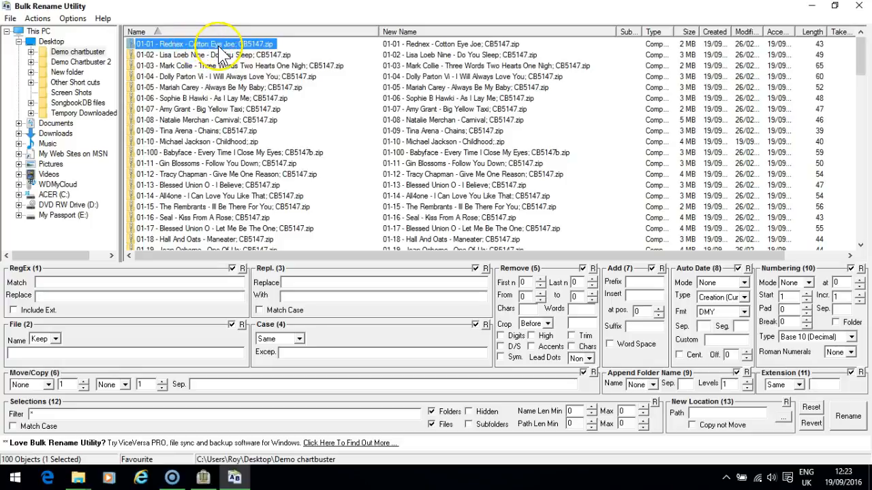
mouse_move(242, 51)
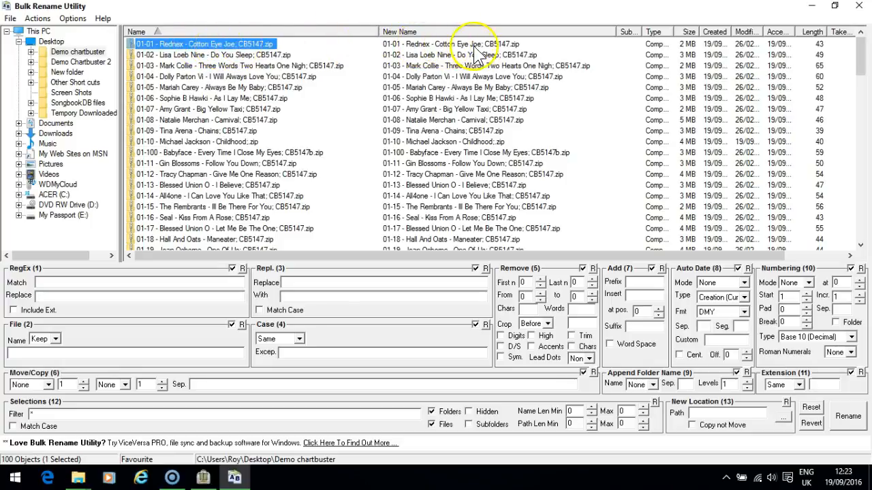
mouse_move(477, 129)
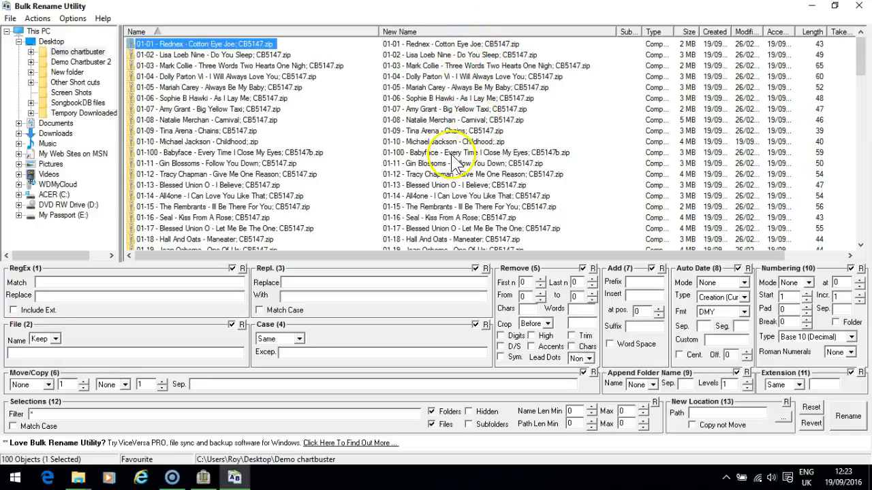
mouse_move(457, 113)
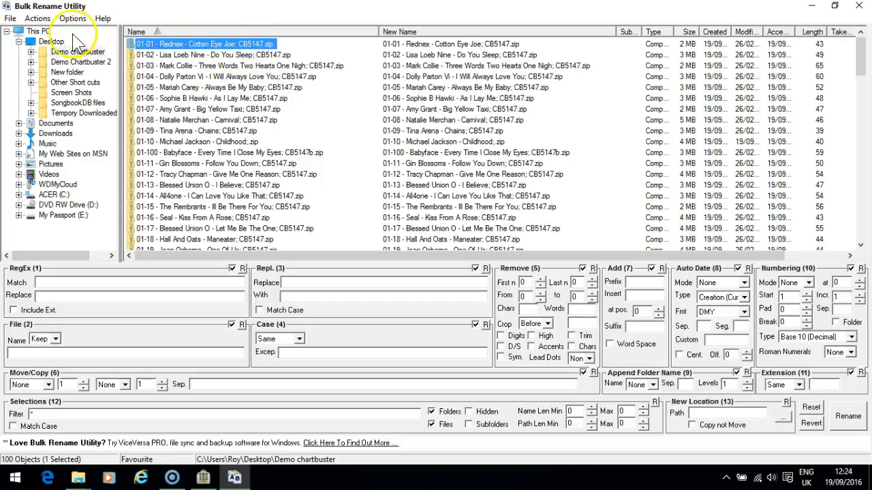
Select all 100 files via Actions and switch off the RegEx rule.
left_click(37, 19)
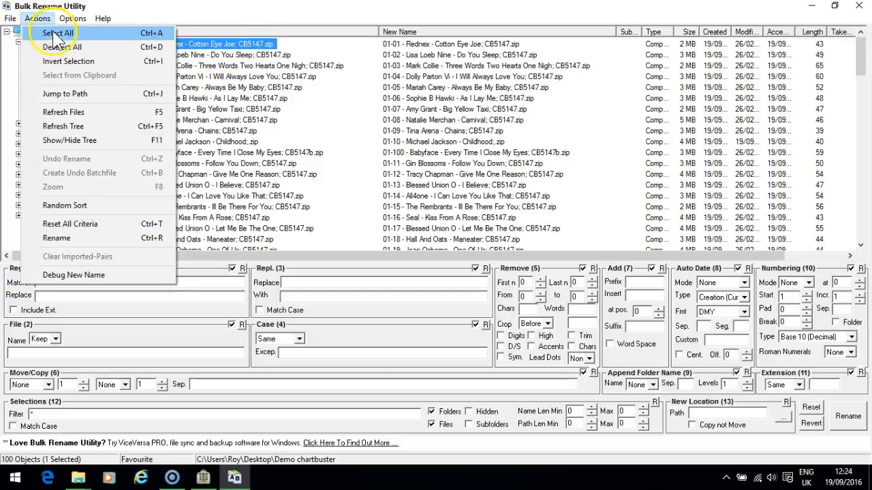
left_click(58, 33)
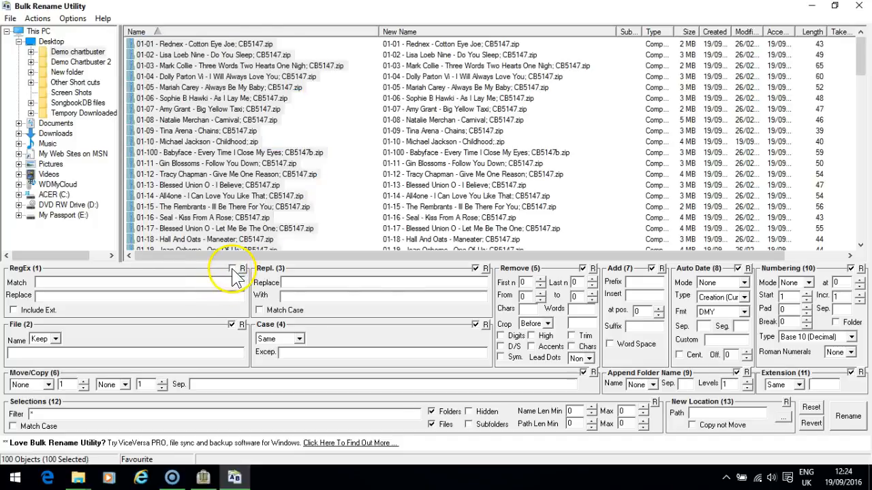
left_click(475, 268)
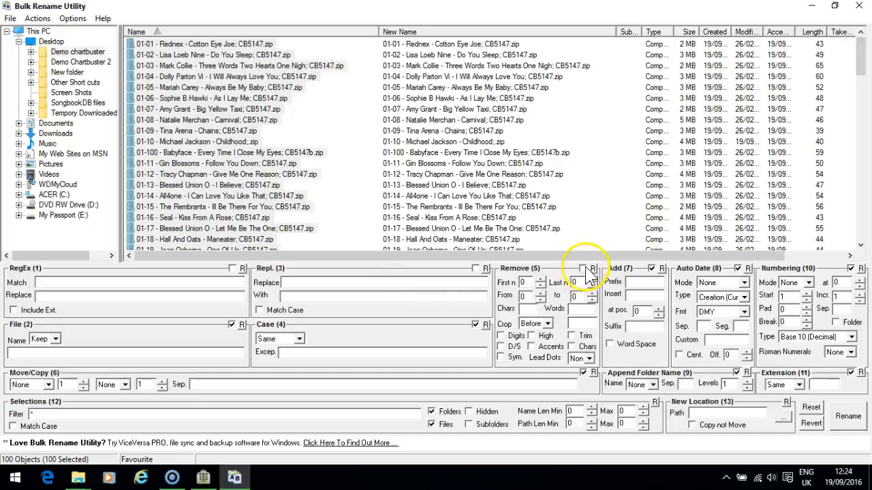
mouse_move(743, 266)
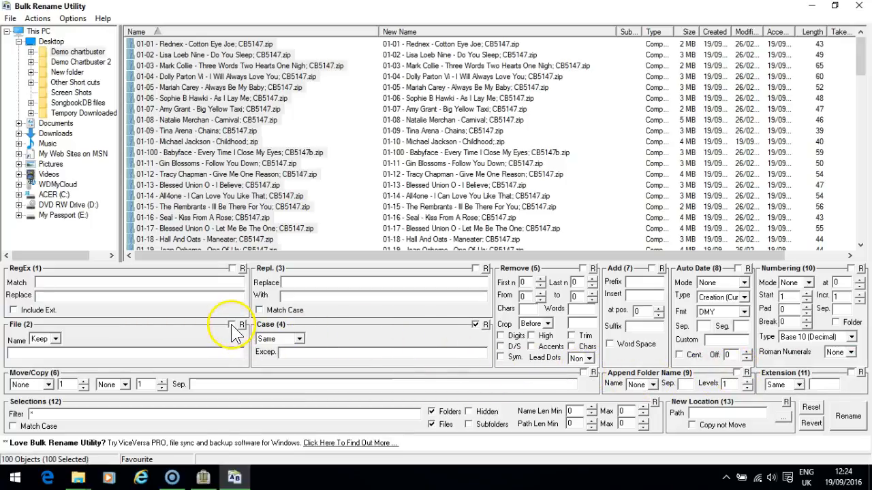
mouse_move(255, 367)
type("2")
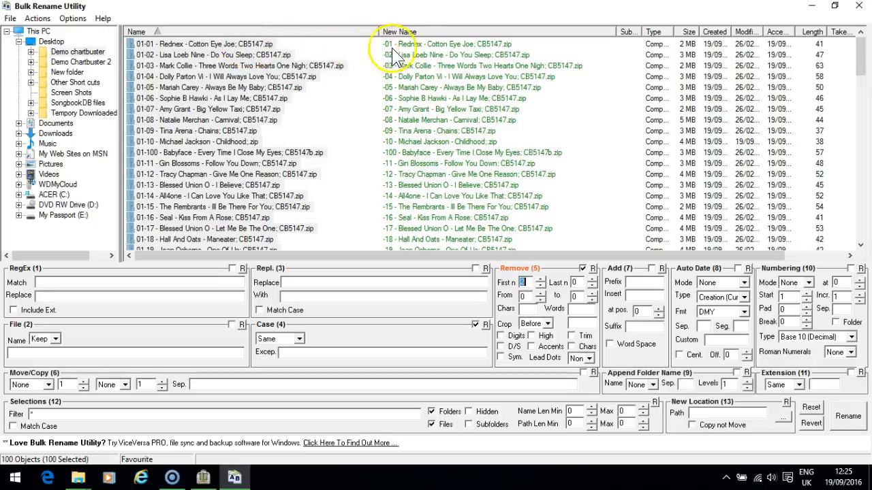
mouse_move(436, 170)
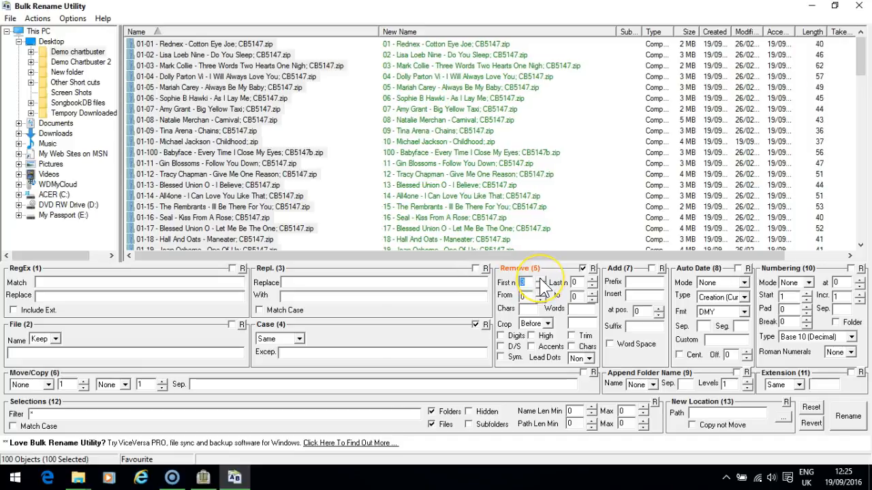
Raise Remove's First n so the '01-01 - ' track prefix disappears.
left_click(538, 280)
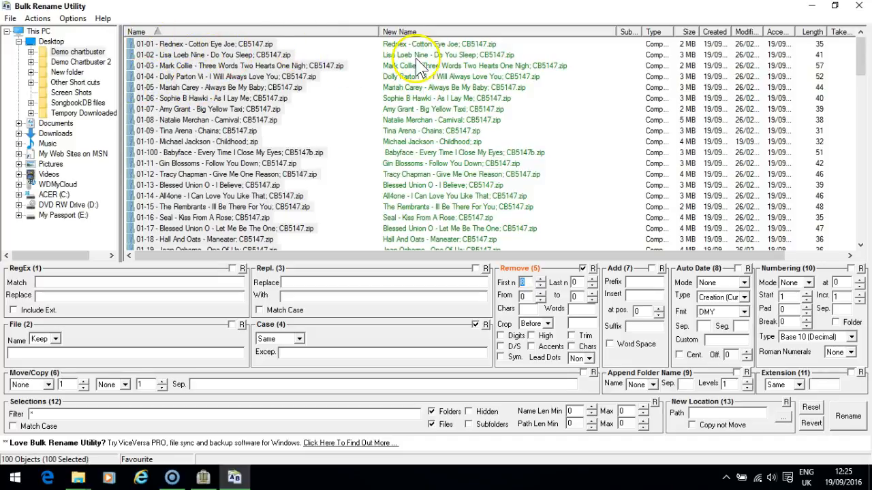
mouse_move(490, 55)
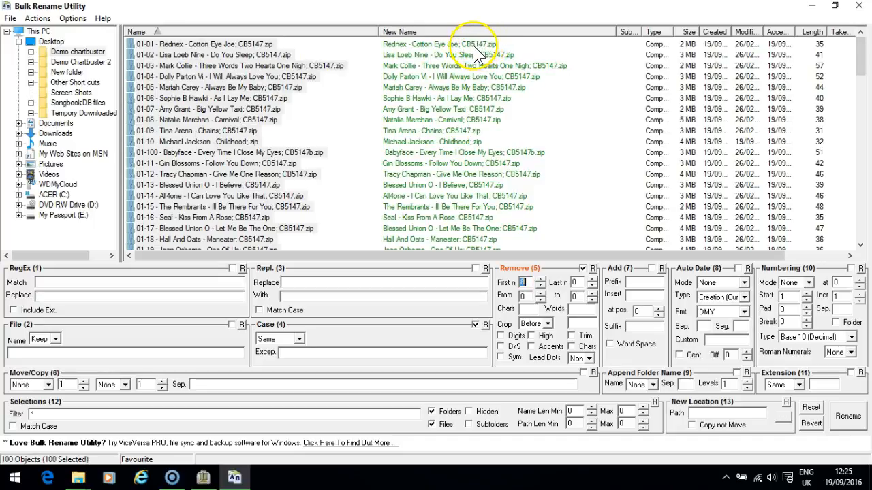
mouse_move(467, 55)
type("8")
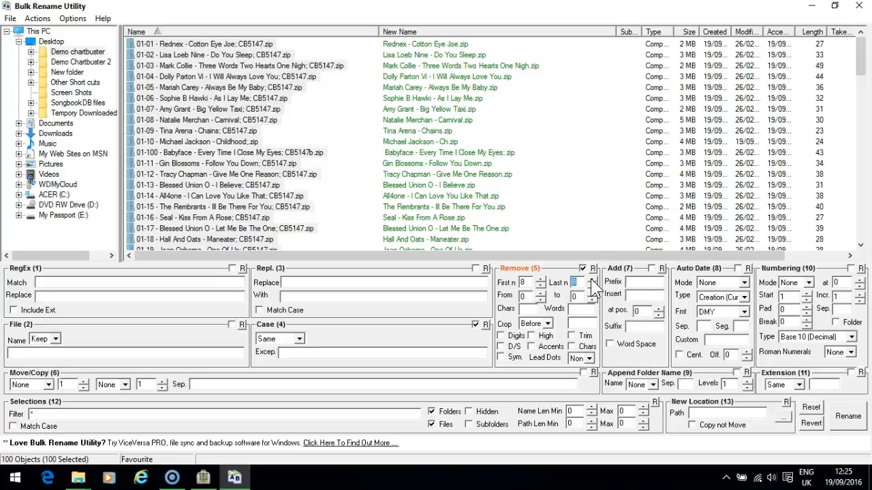
mouse_move(535, 149)
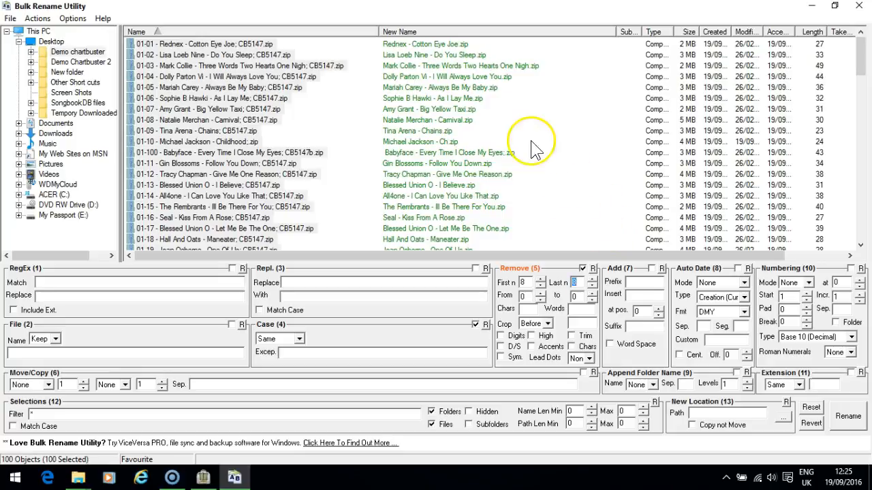
mouse_move(413, 123)
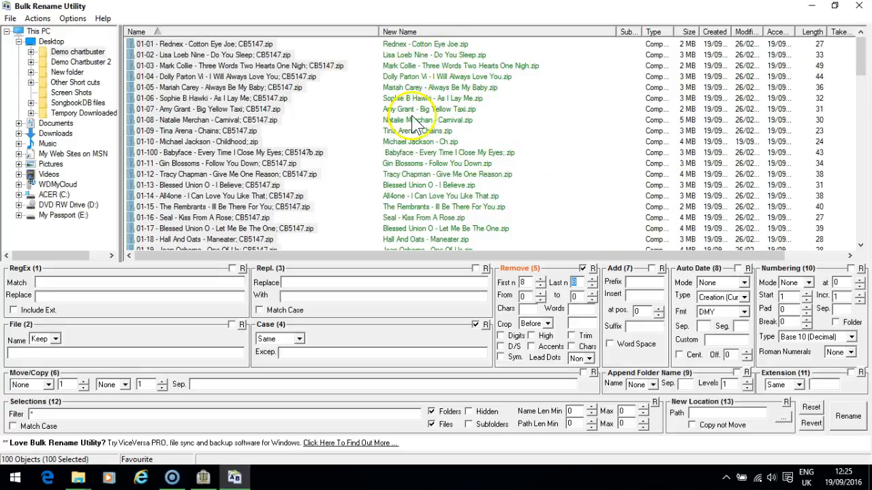
mouse_move(615, 295)
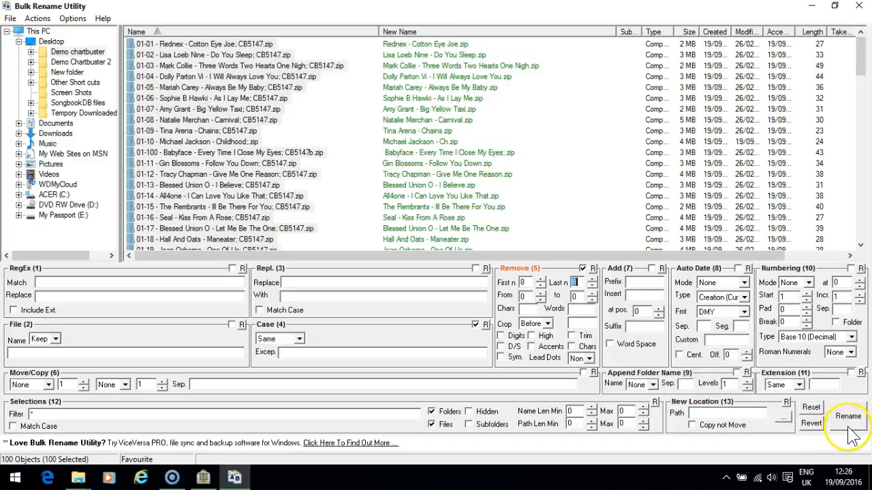
mouse_move(630, 197)
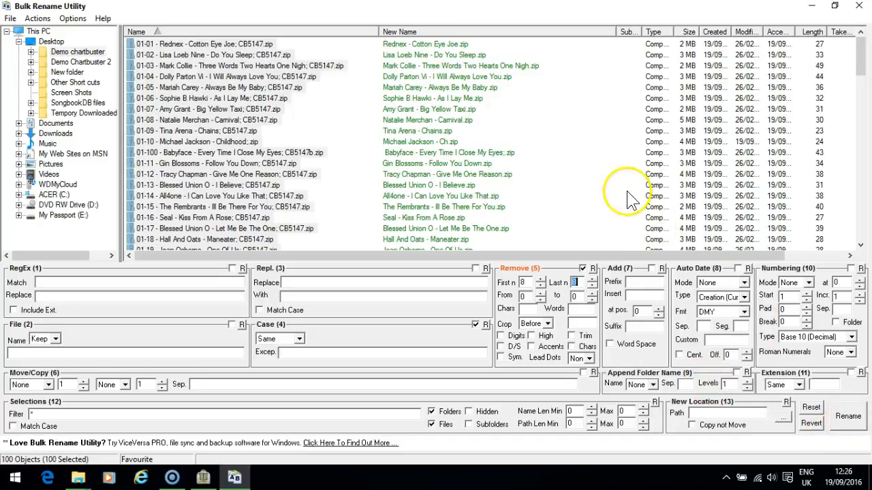
mouse_move(862, 64)
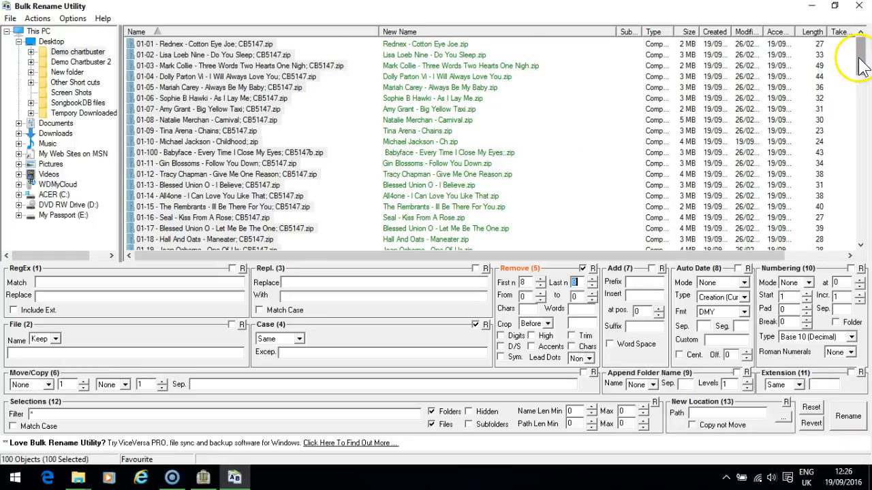
scroll("down", 3)
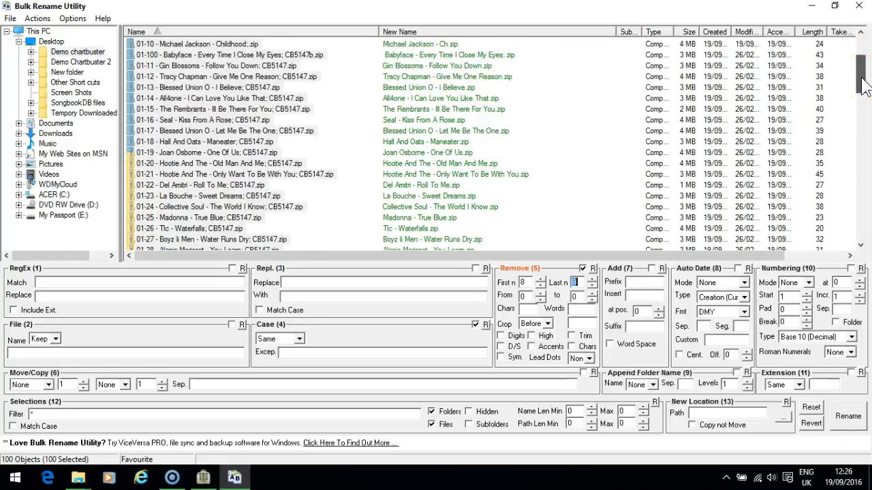
scroll("down", 3)
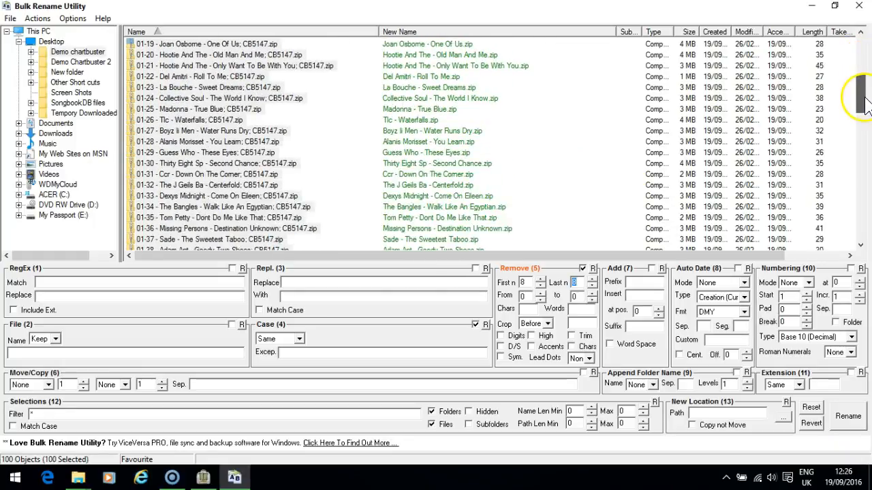
scroll("down", 3)
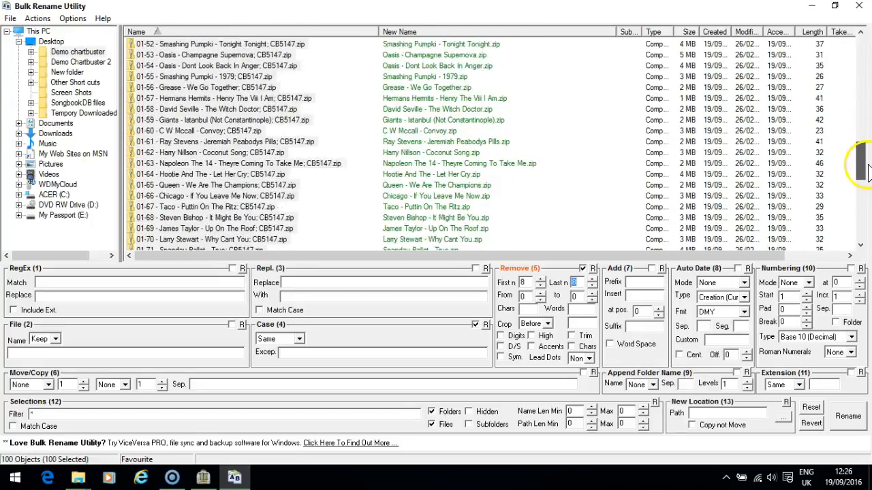
scroll("down", 3)
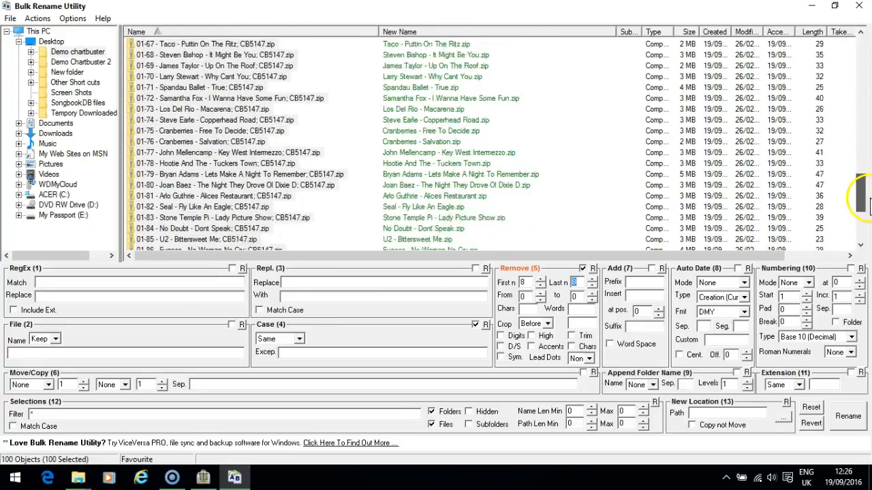
scroll("down", 3)
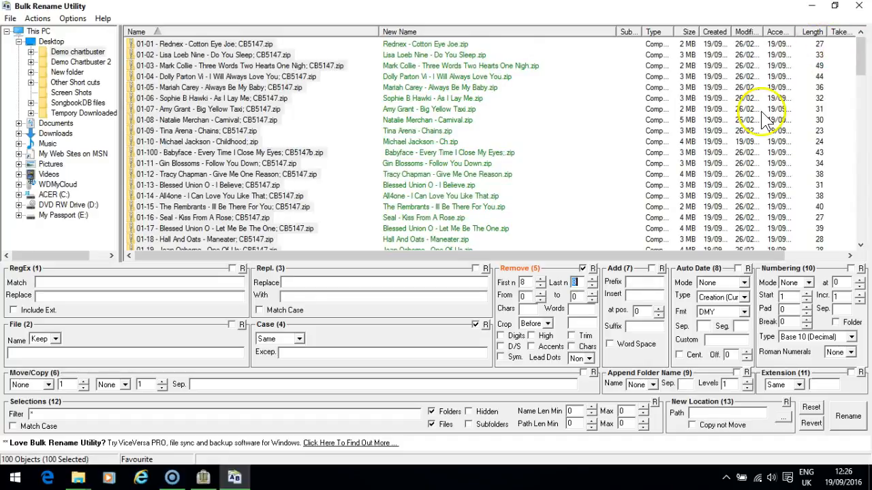
mouse_move(640, 229)
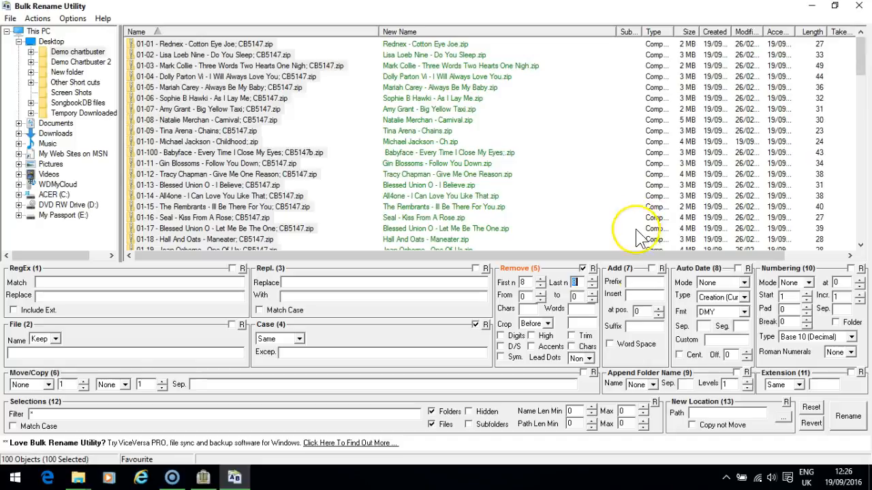
mouse_move(848, 417)
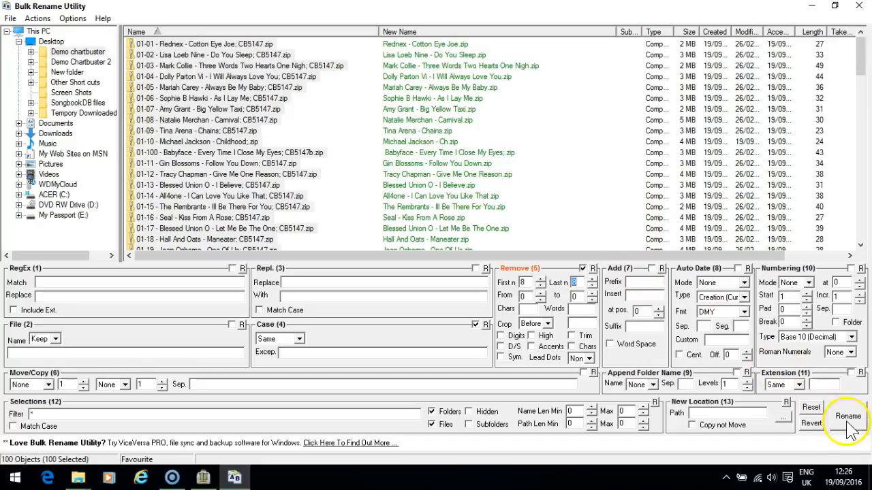
Apply the new names to all 100 files, confirming the warning and completion notice.
left_click(848, 416)
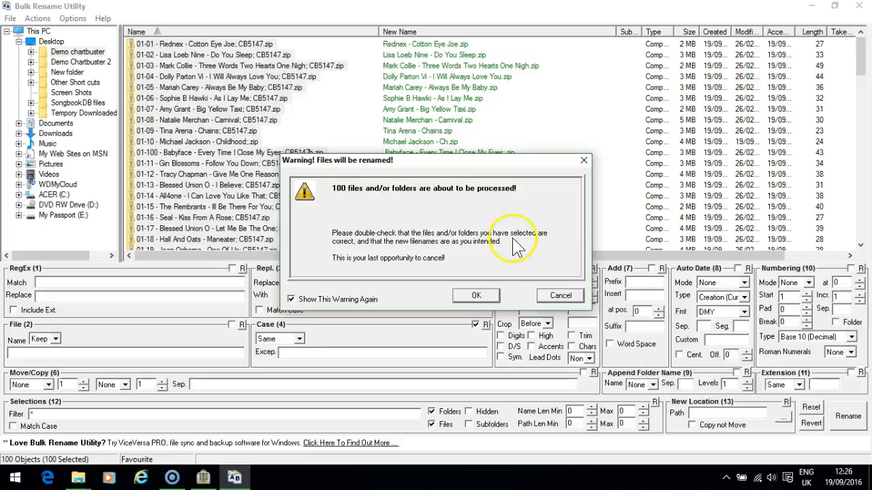
mouse_move(483, 198)
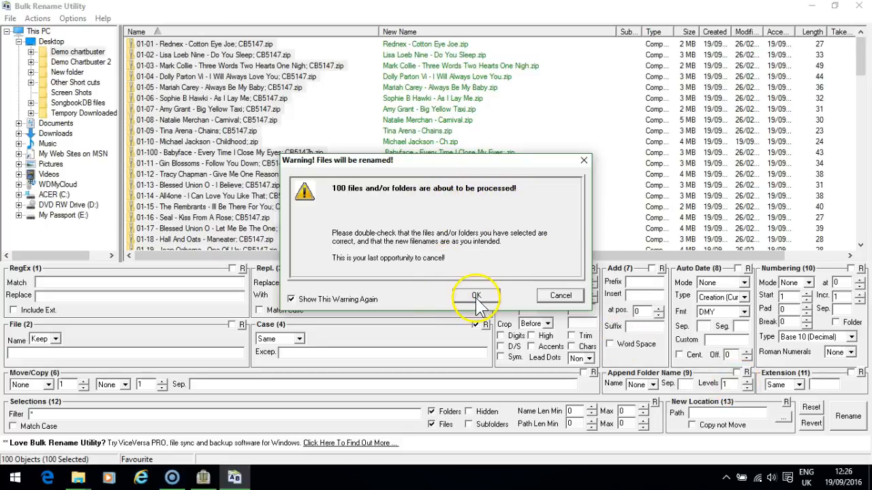
left_click(476, 295)
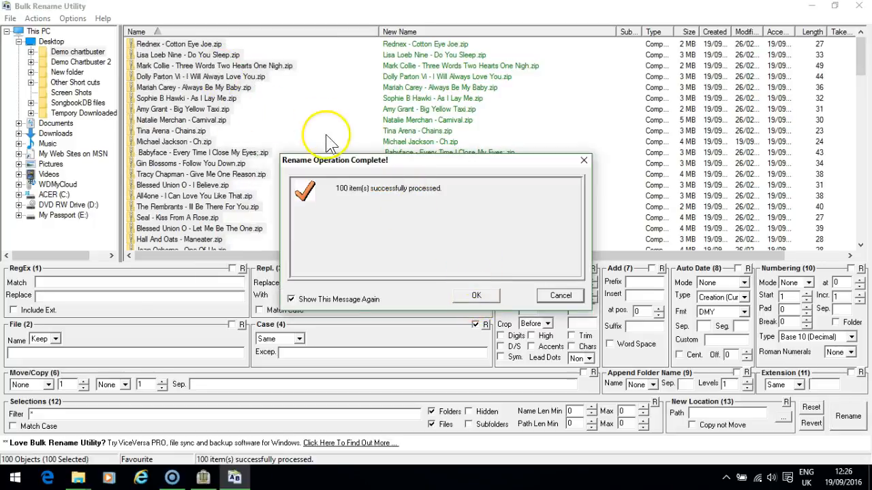
left_click(476, 295)
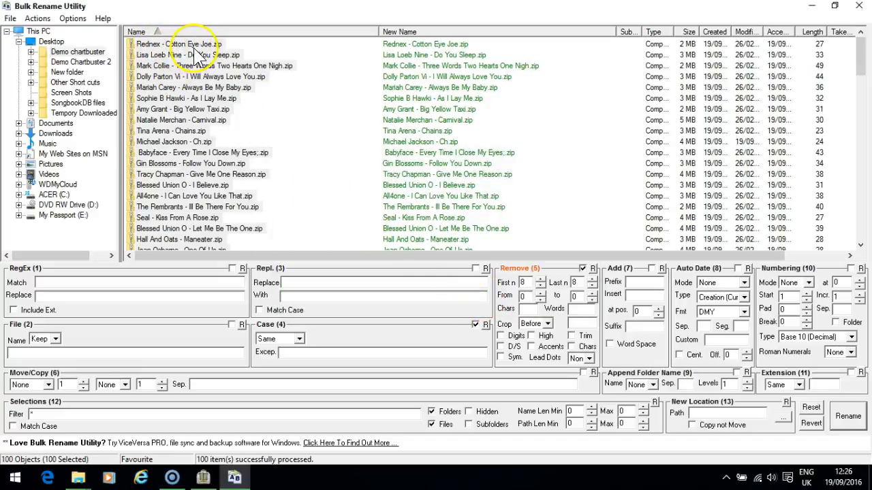
mouse_move(334, 126)
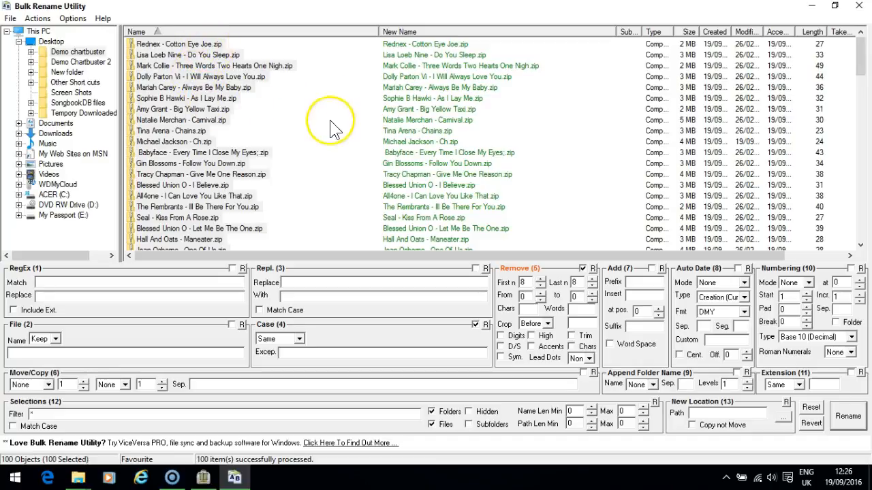
mouse_move(542, 266)
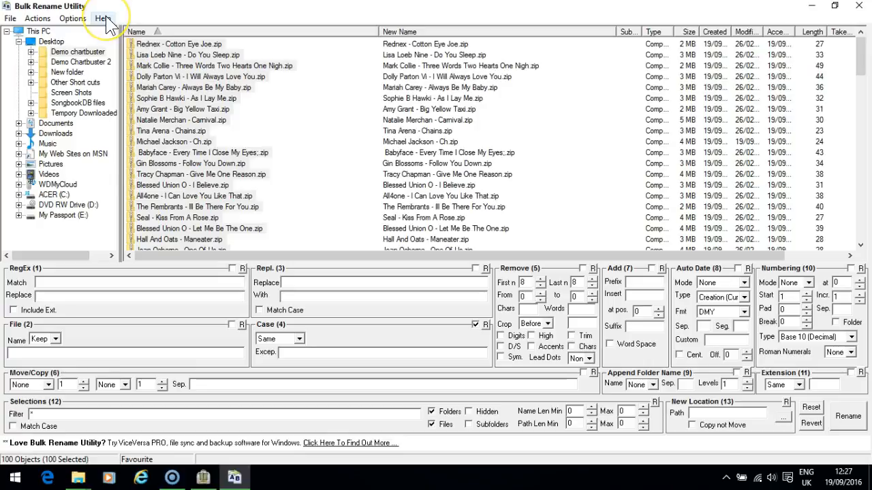
Open the help's 'Regular Expressions - A Working Example' page, maximised.
left_click(103, 18)
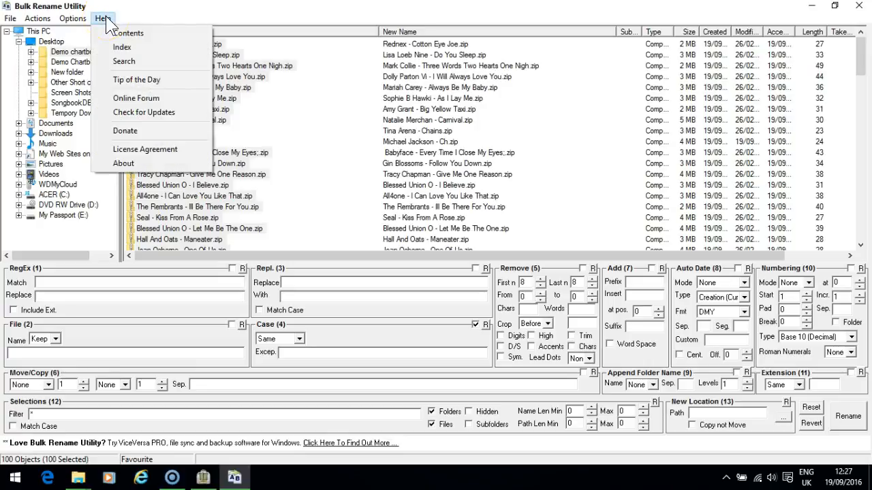
left_click(102, 19)
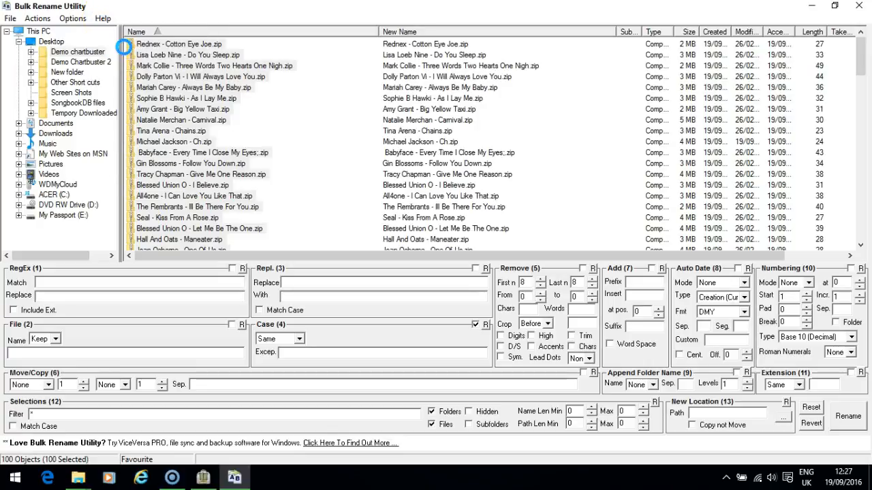
left_click(102, 18)
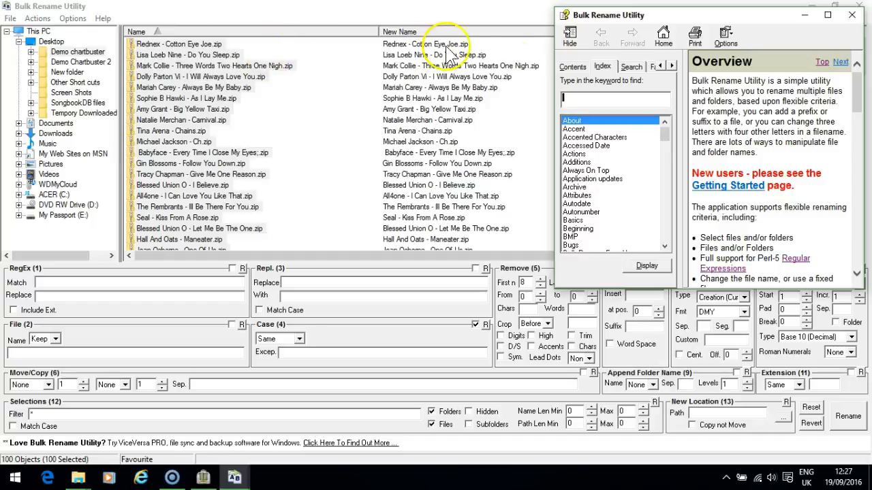
left_click(572, 66)
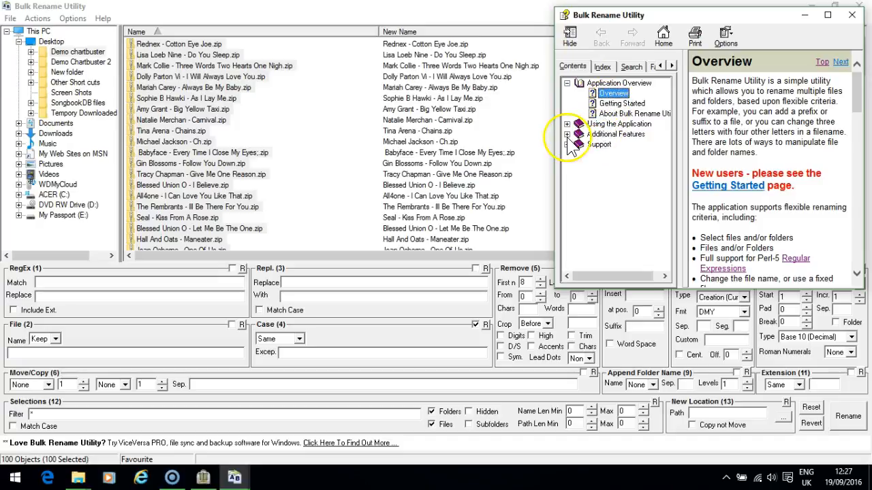
left_click(567, 133)
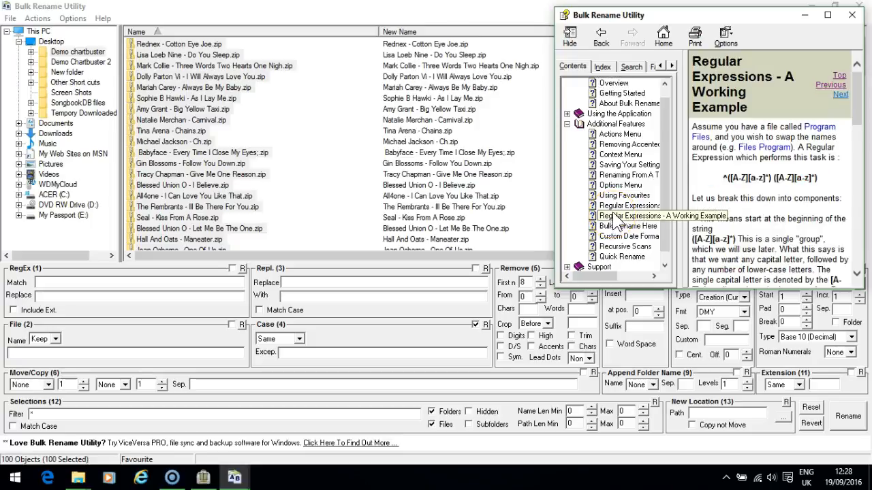
left_click(629, 216)
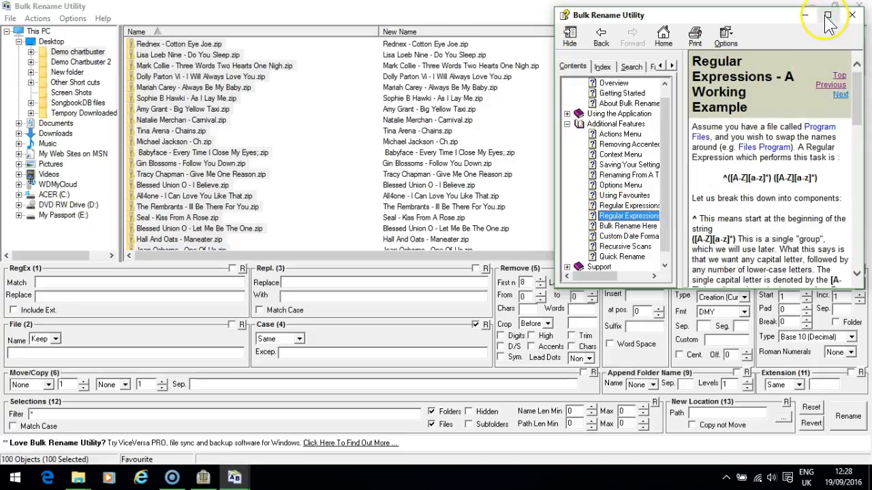
left_click(829, 14)
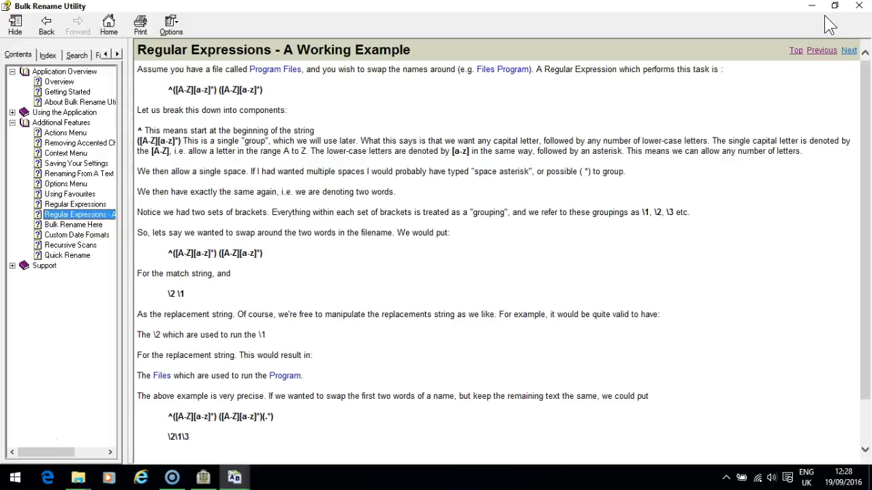
mouse_move(865, 102)
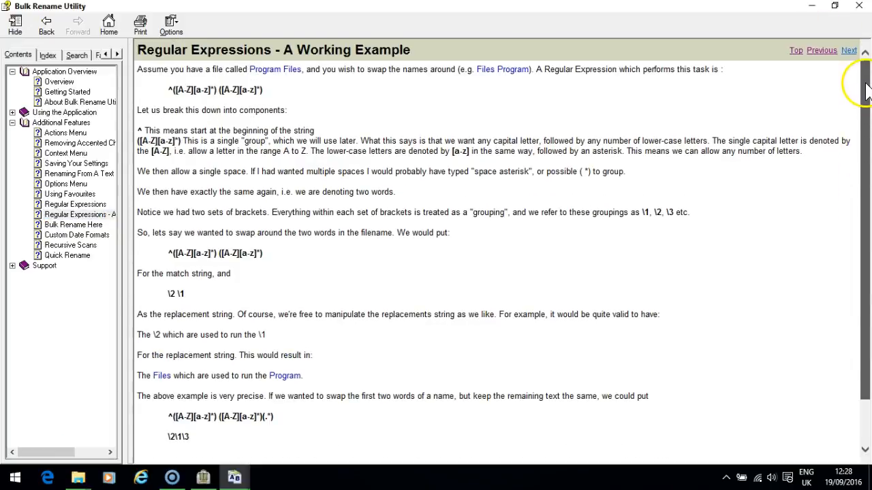
Select and copy the example's three-group match pattern.
scroll("down", 3)
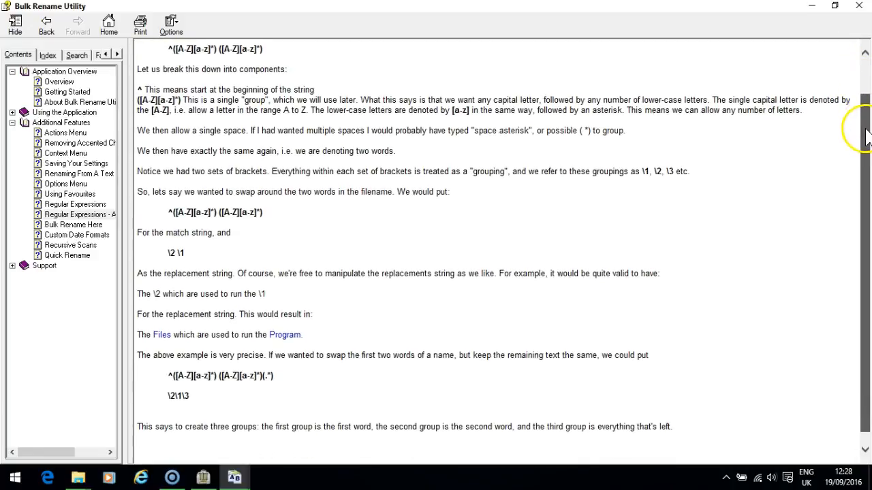
scroll("down", 3)
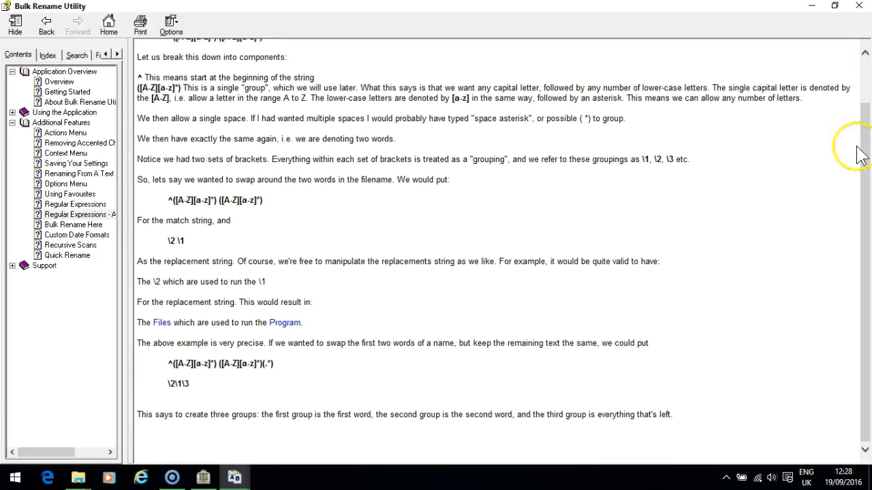
mouse_move(334, 316)
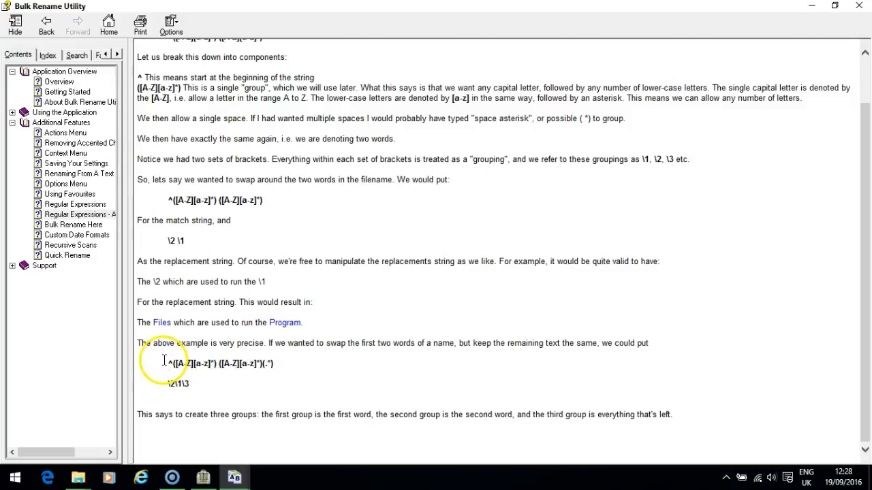
left_click_drag(169, 363, 274, 363)
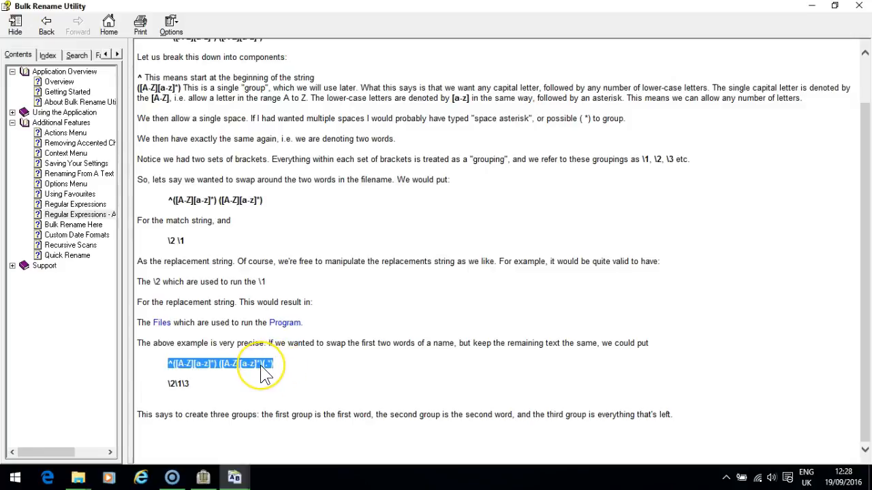
right_click(265, 368)
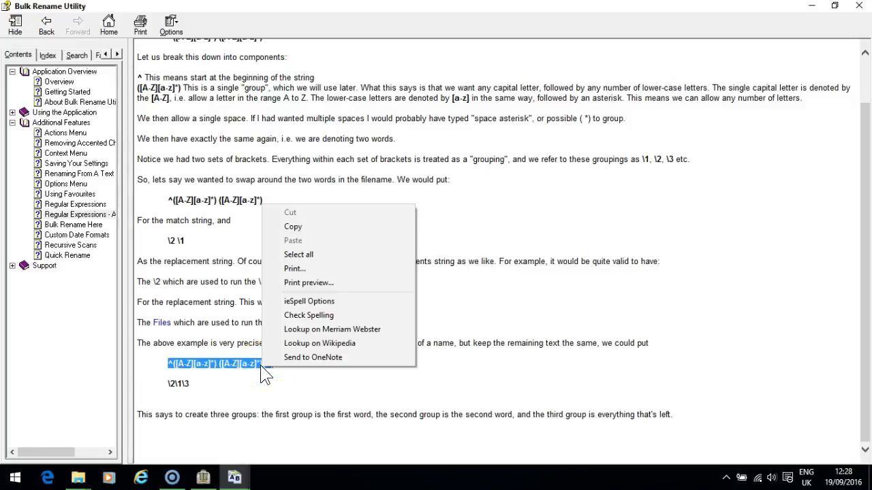
mouse_move(305, 228)
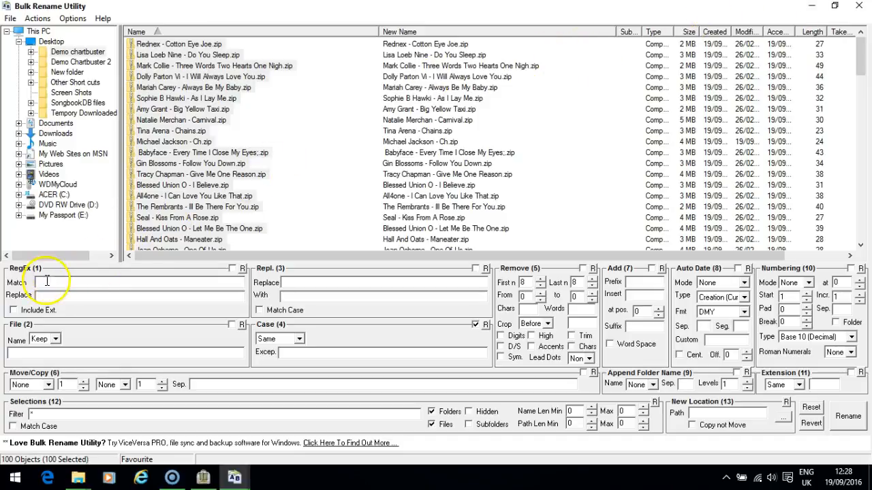
Paste ^([A-Z][a-z]*) ([A-Z][a-z]*)(.*) into the RegEx Match field.
right_click(46, 281)
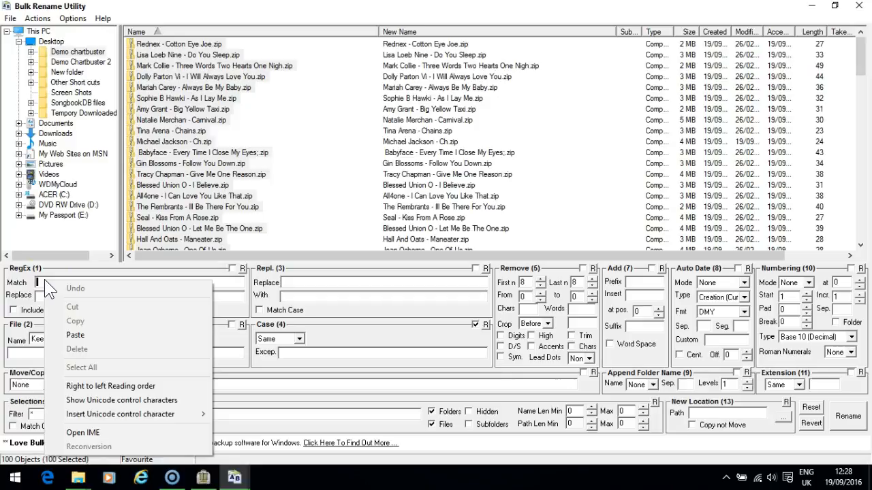
left_click(75, 335)
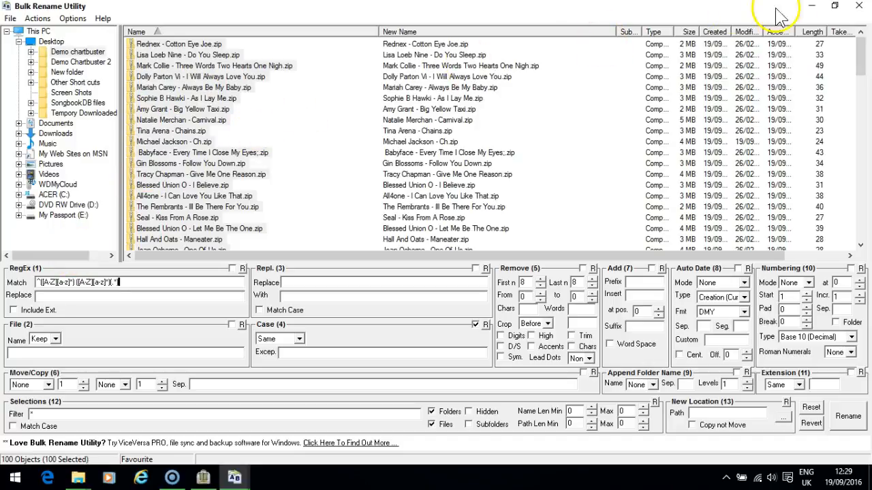
mouse_move(484, 208)
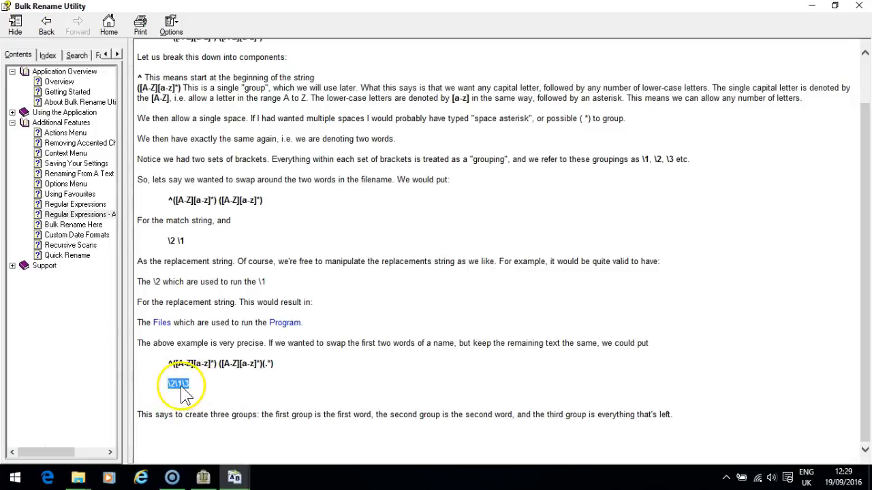
Copy the \2\1\3 example from the help and paste it into the Replace field.
right_click(178, 384)
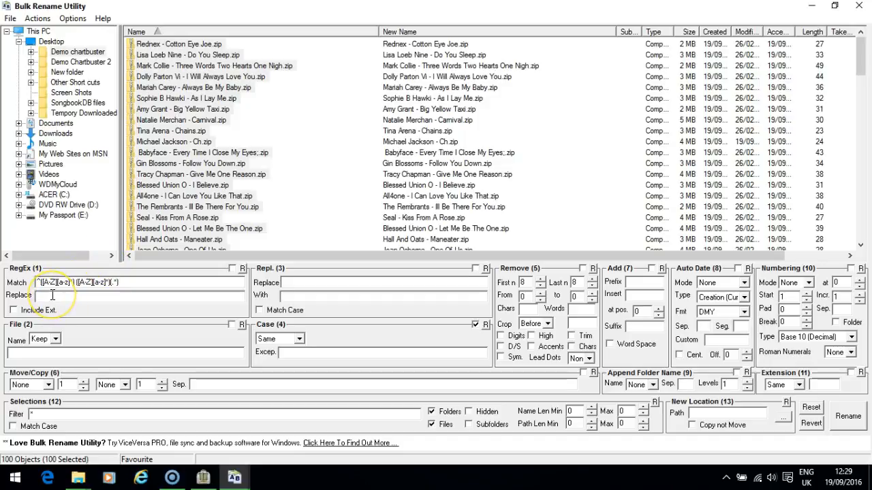
right_click(53, 295)
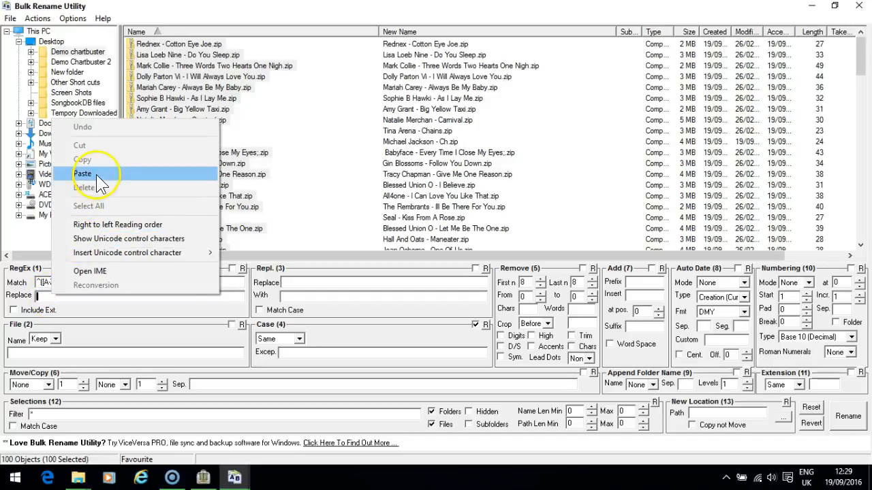
left_click(82, 174)
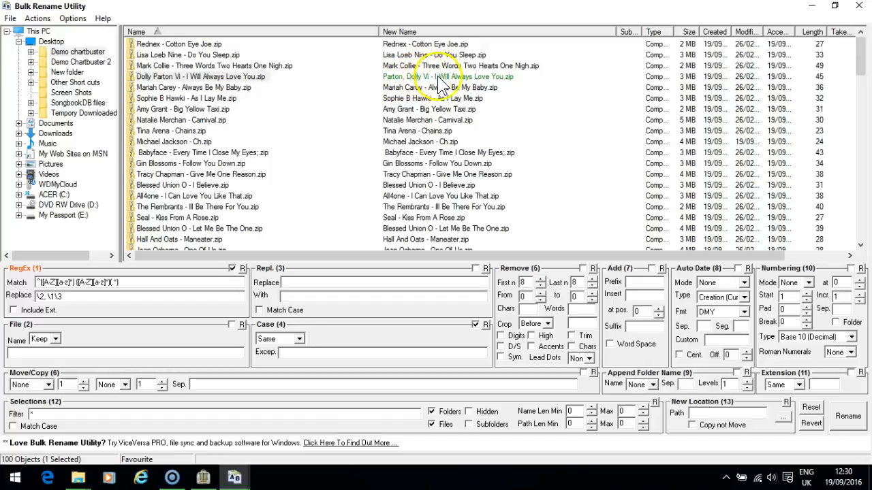
mouse_move(446, 81)
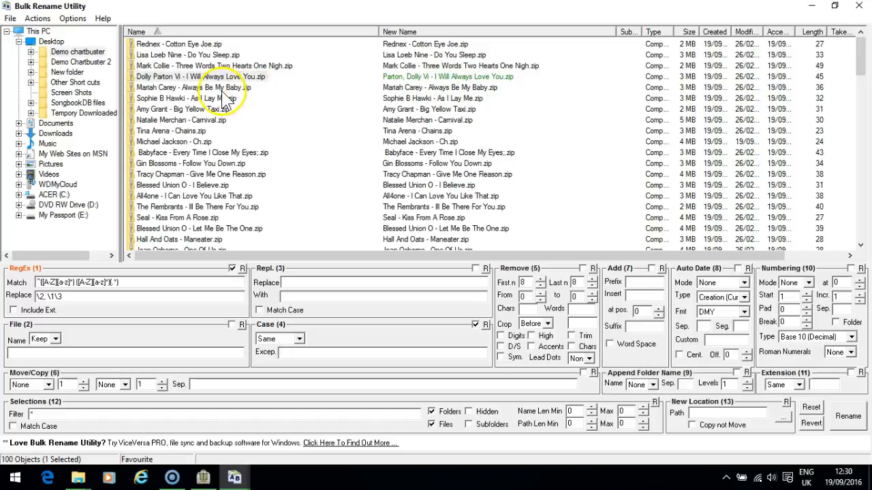
Ctrl-select the Mark Collie, Mariah Carey, Amy Grant, Joan Osborne and Del Amitri files.
left_click(204, 66)
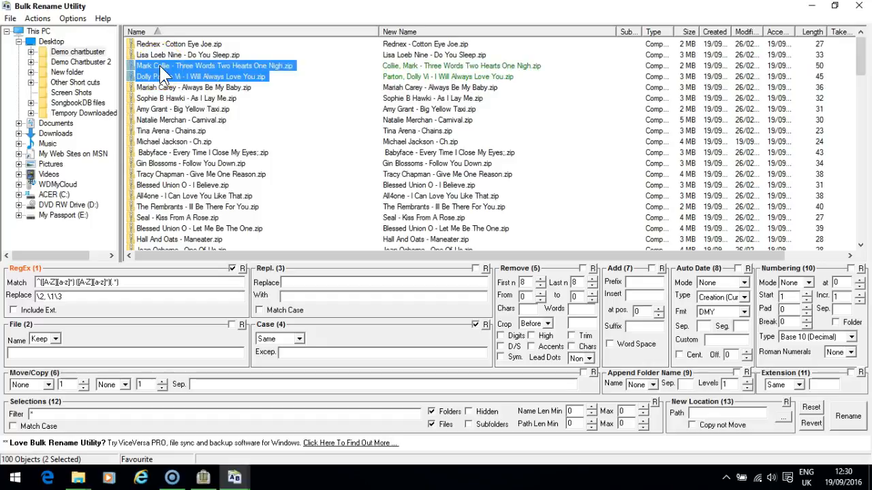
left_click(197, 87)
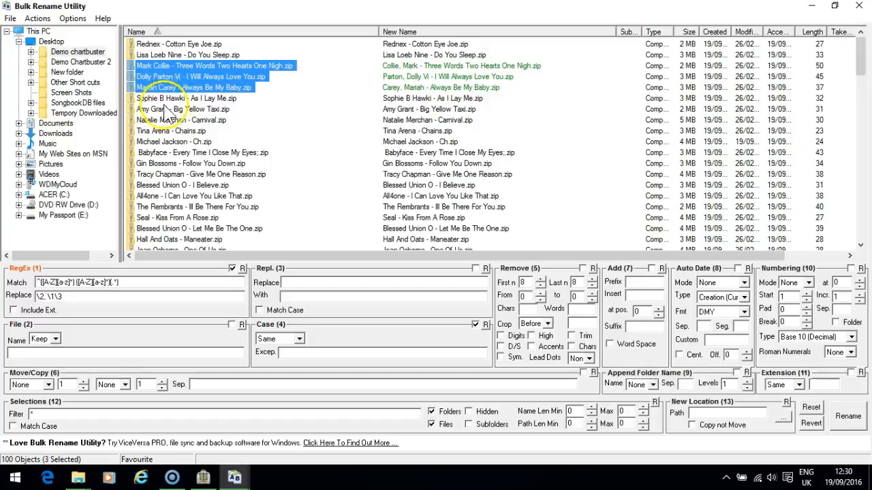
left_click(179, 109)
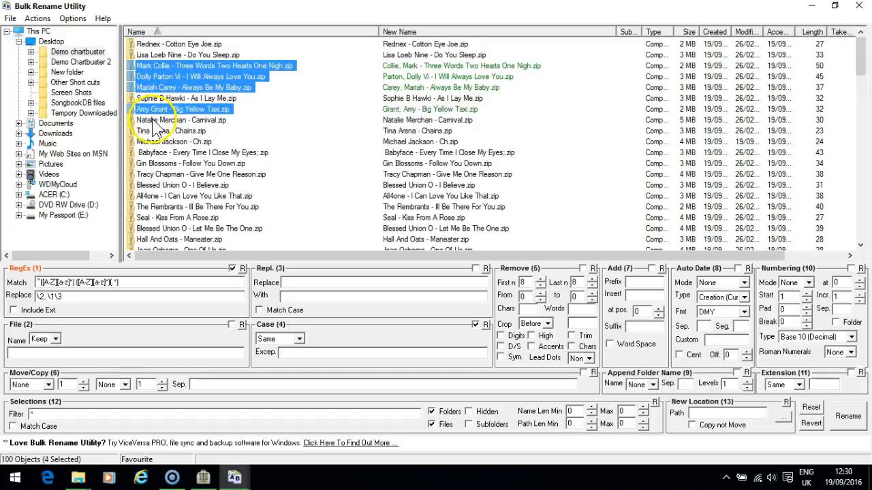
left_click(180, 120)
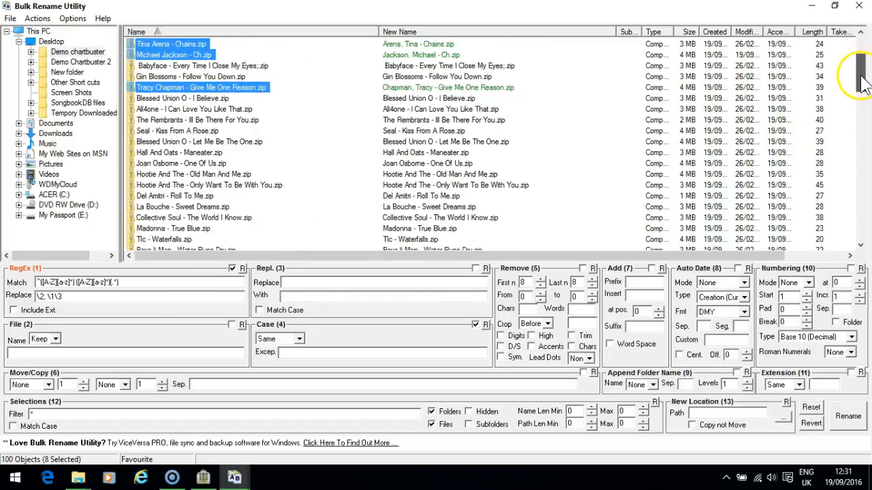
scroll("down", 3)
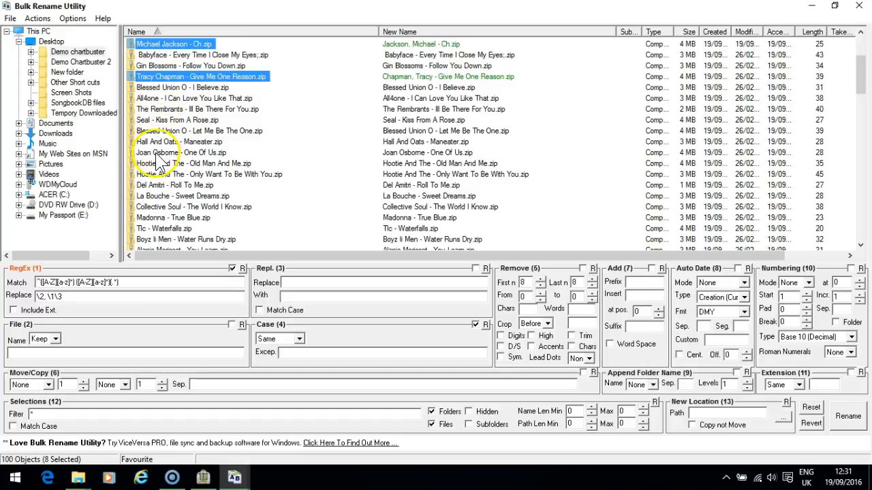
left_click(181, 153)
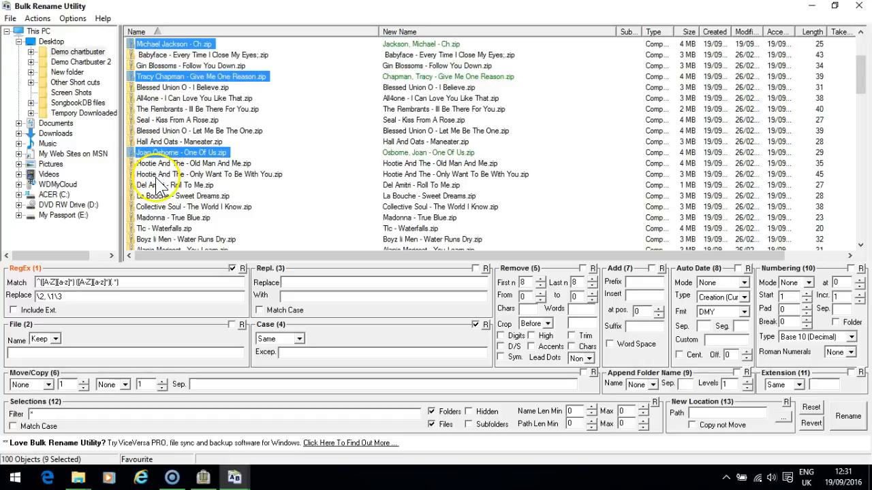
left_click(174, 185)
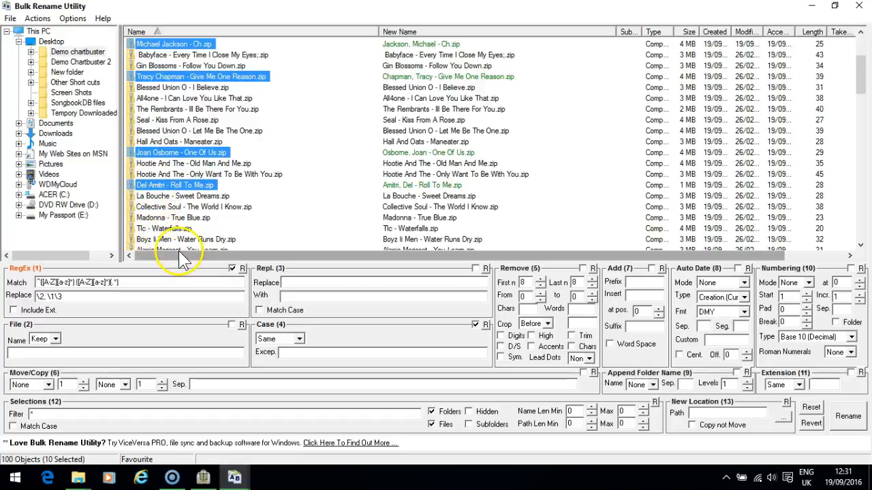
mouse_move(667, 224)
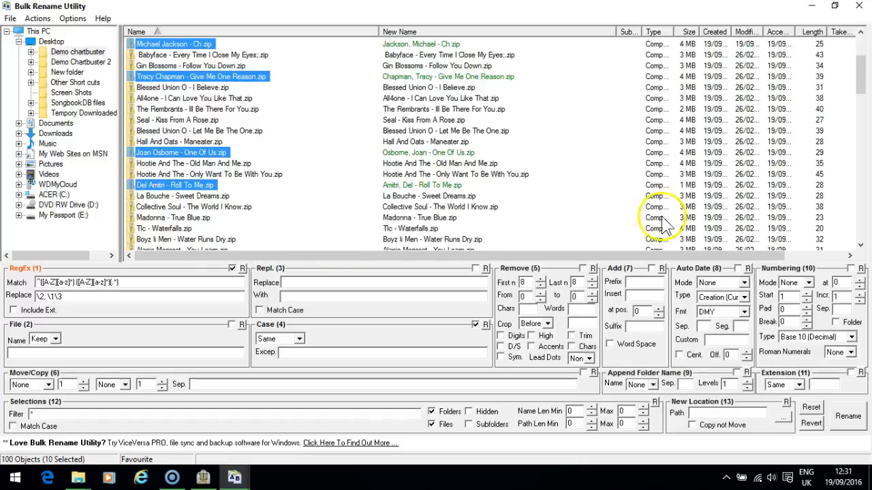
mouse_move(622, 210)
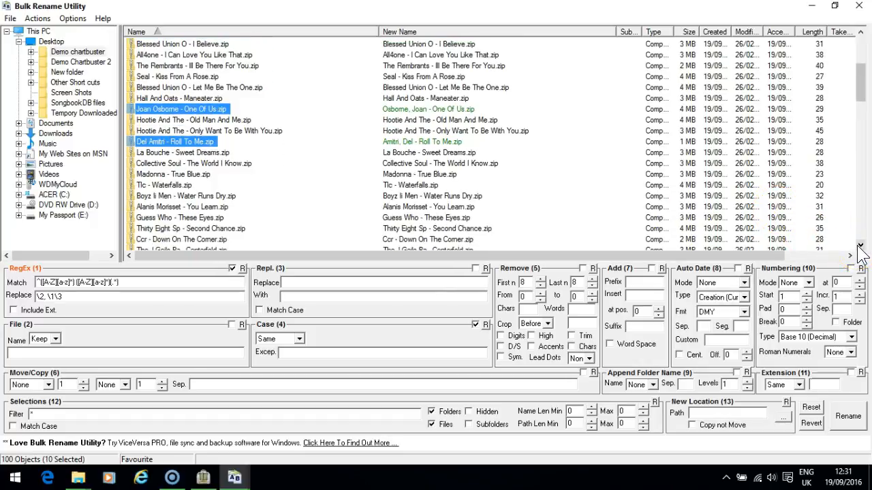
scroll("down", 3)
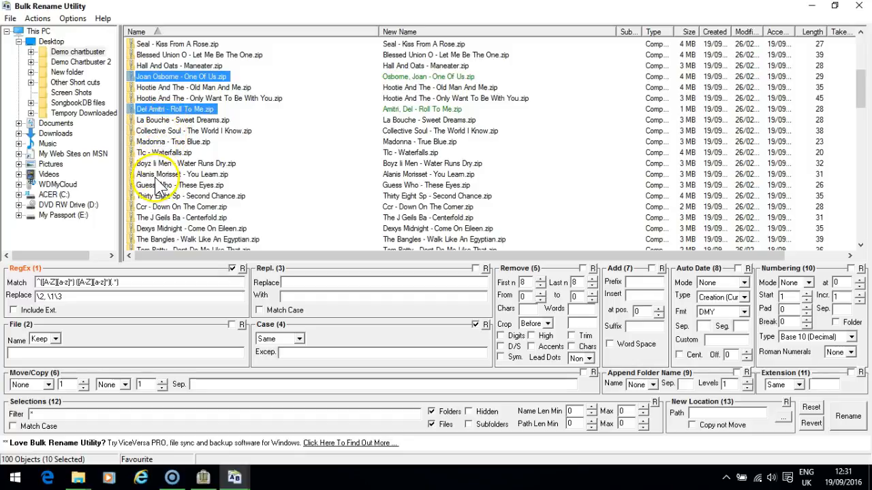
Add the Neil Sedaka, Freda Payne, David Matthews, Tracy Bonham and Natalie Merchan files.
left_click(182, 174)
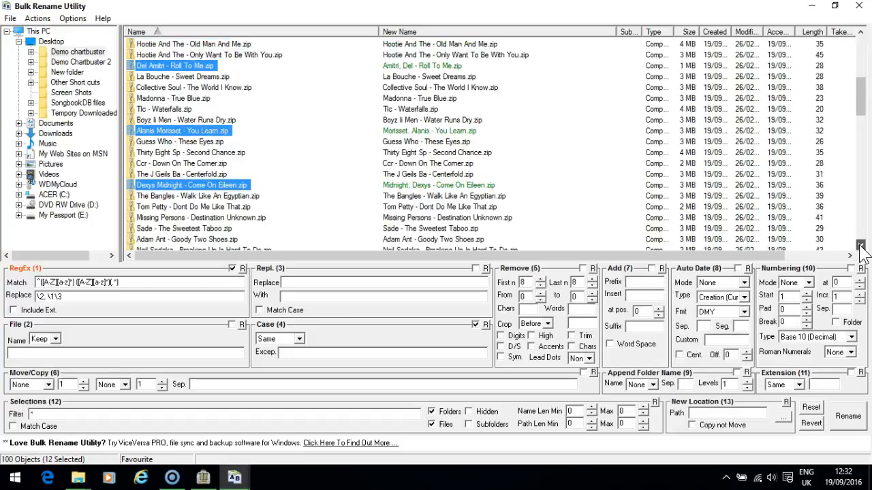
scroll("down", 3)
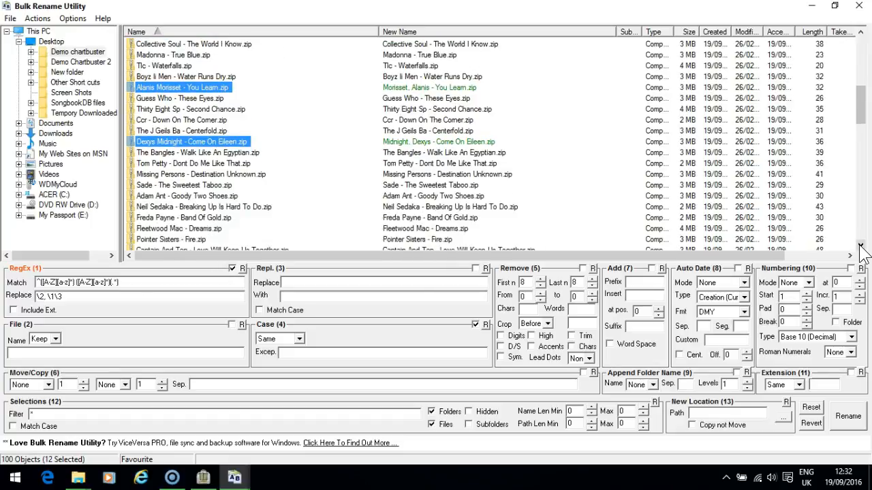
scroll("down", 3)
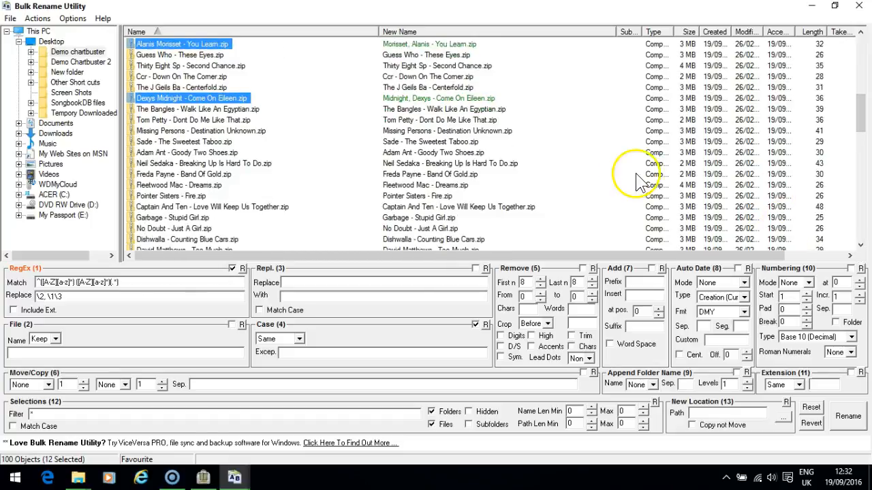
left_click(194, 120)
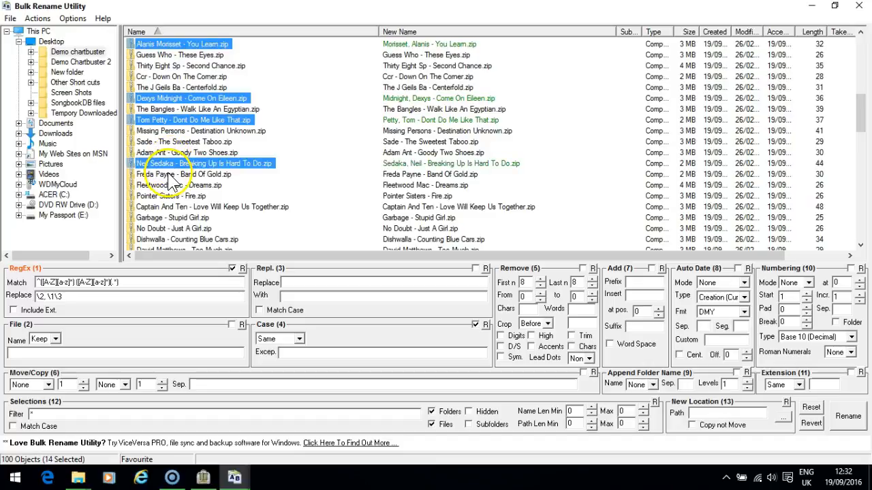
left_click(183, 174)
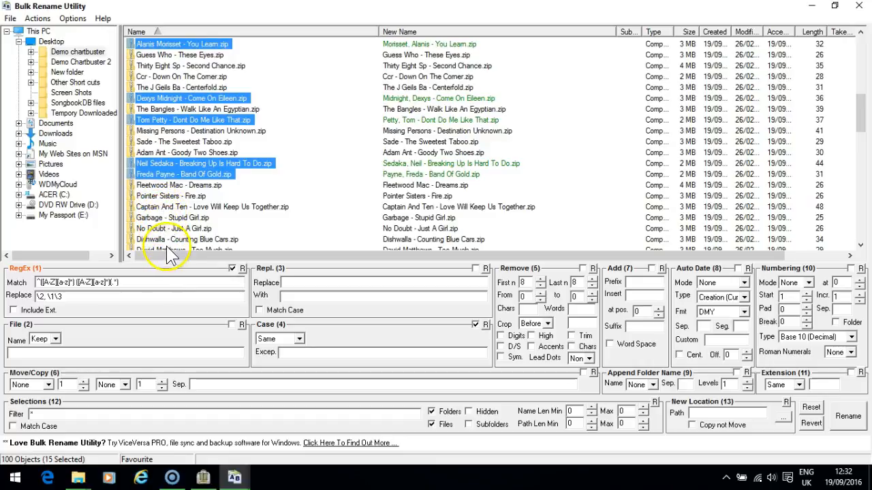
mouse_move(235, 240)
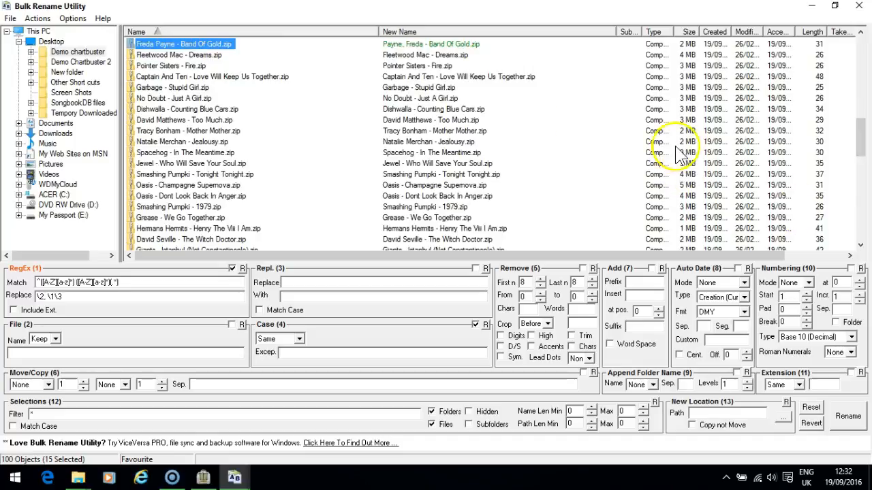
mouse_move(197, 121)
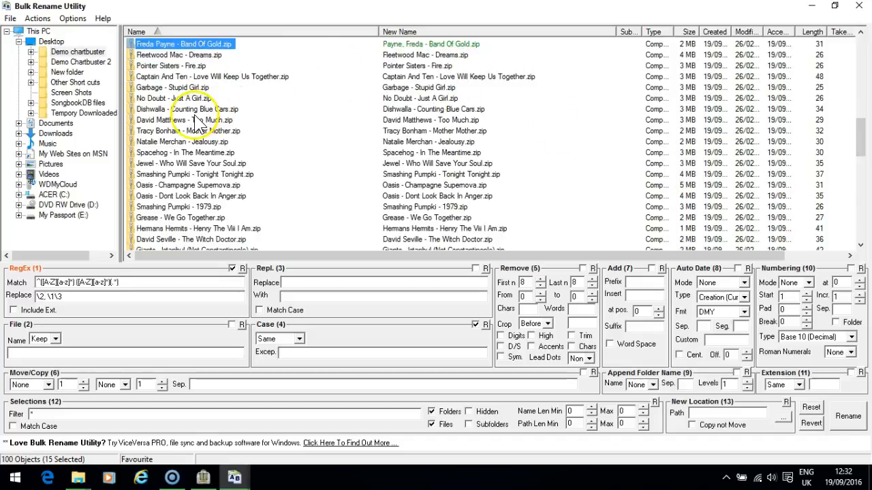
left_click(184, 120)
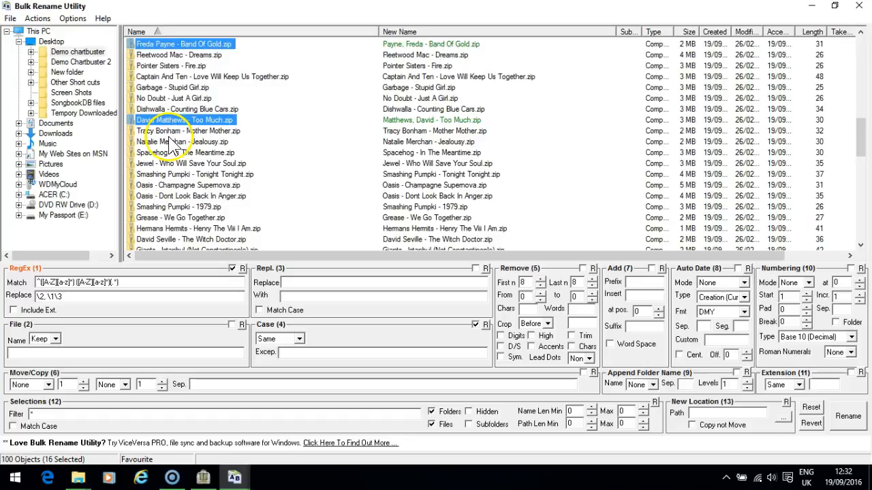
left_click(191, 131)
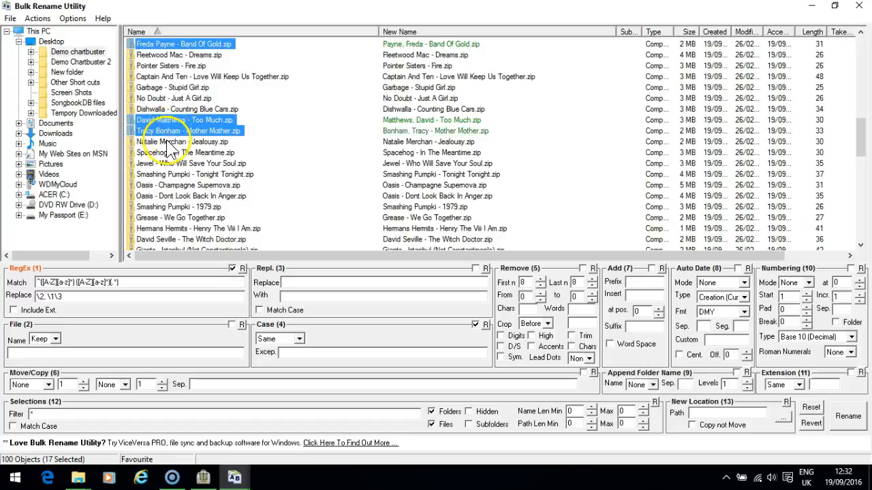
left_click(184, 141)
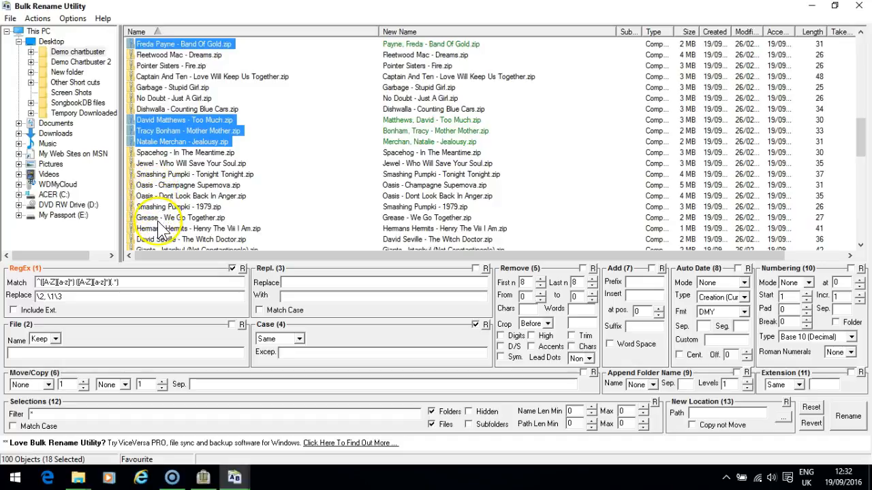
mouse_move(164, 252)
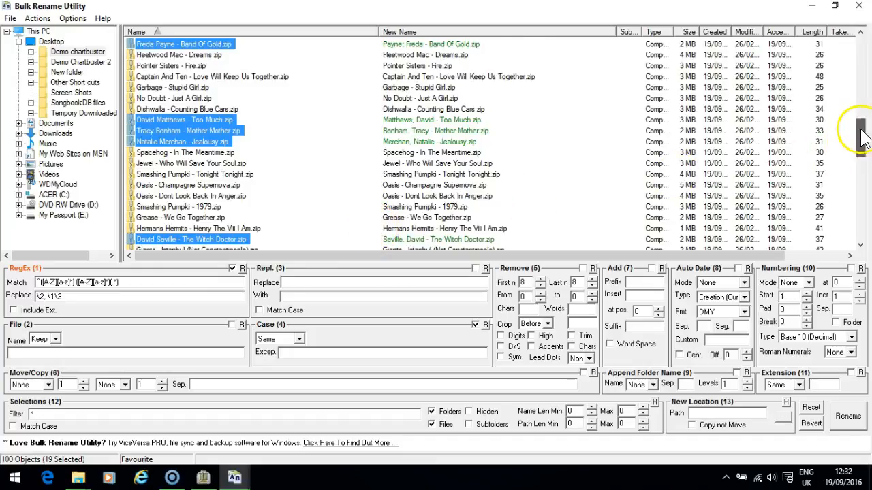
Add the Ray Stevens, Harry Nillson, Steve Earle, John Mellencamp and Arlo Guthrie files.
scroll("down", 3)
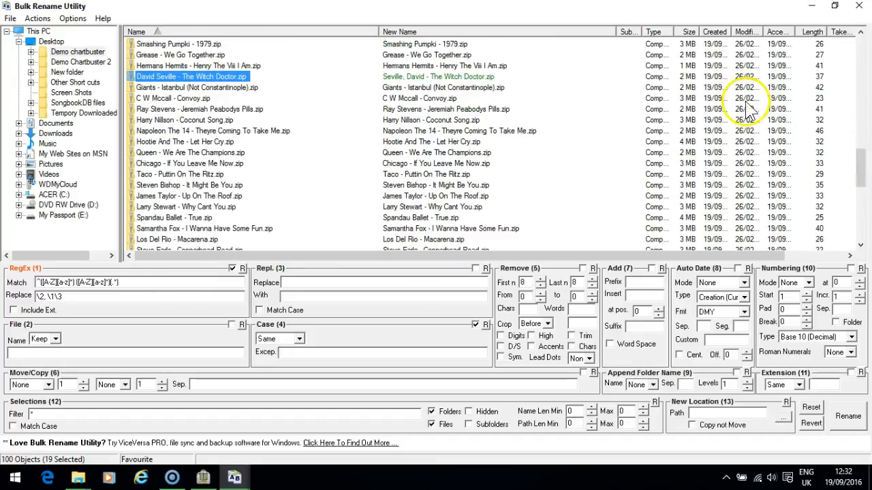
mouse_move(184, 120)
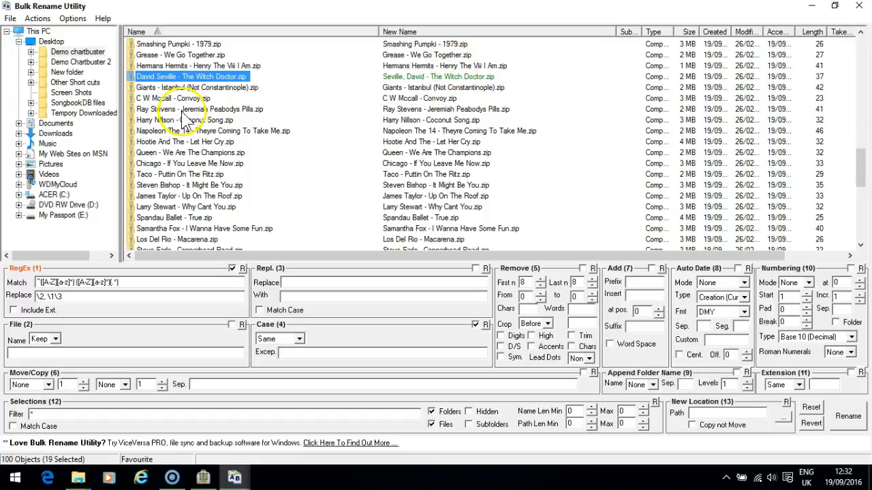
left_click(191, 109)
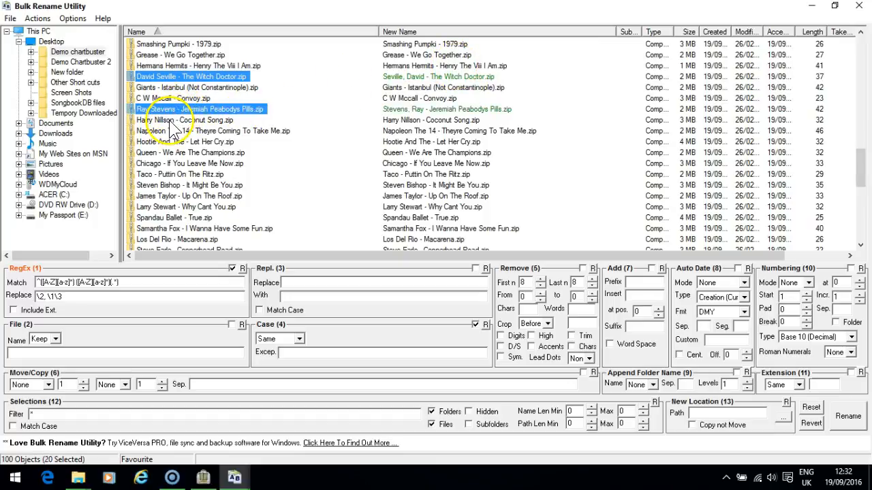
left_click(191, 120)
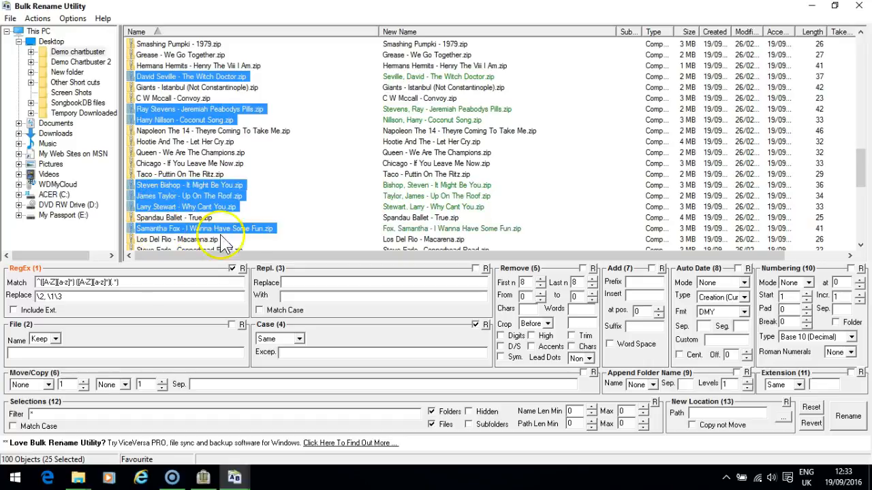
mouse_move(850, 166)
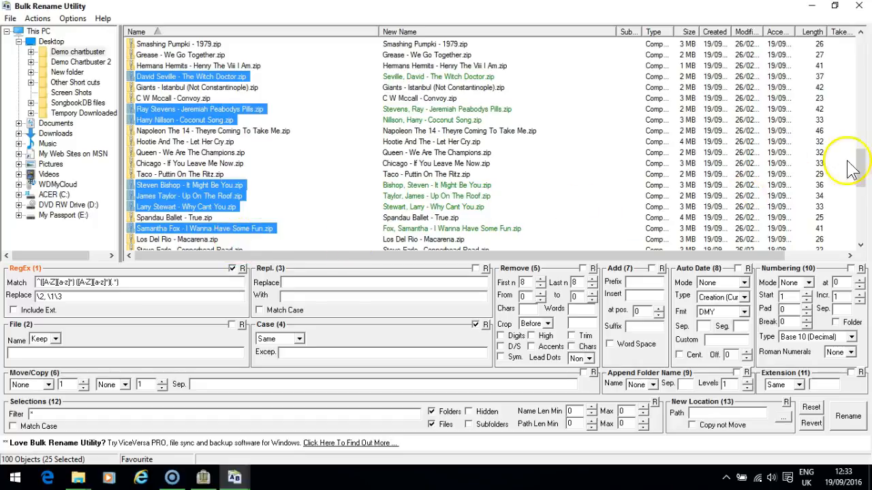
scroll("down", 3)
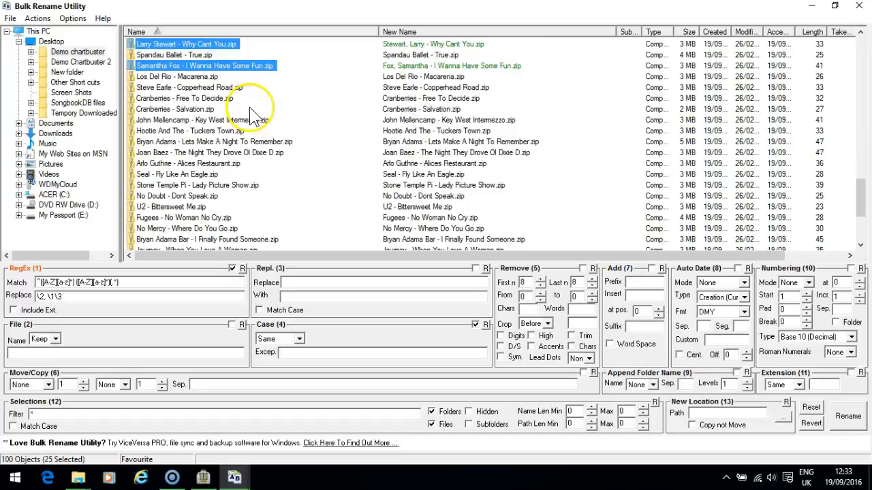
mouse_move(167, 95)
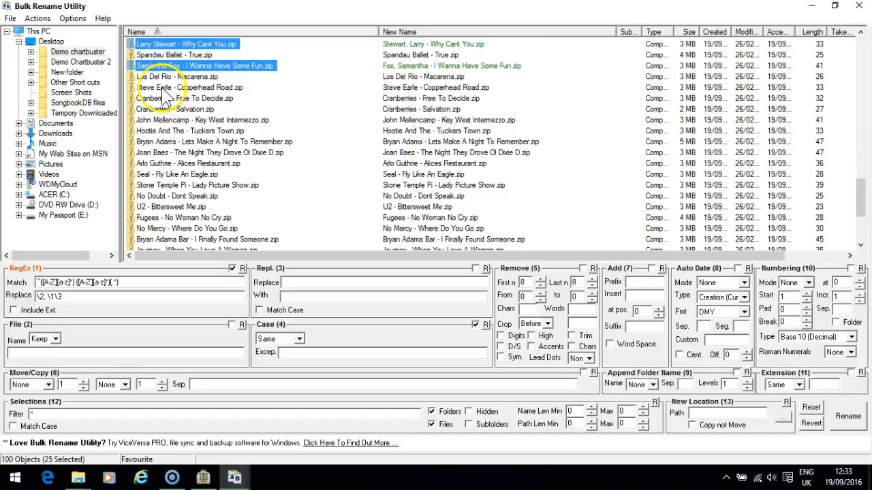
left_click(191, 87)
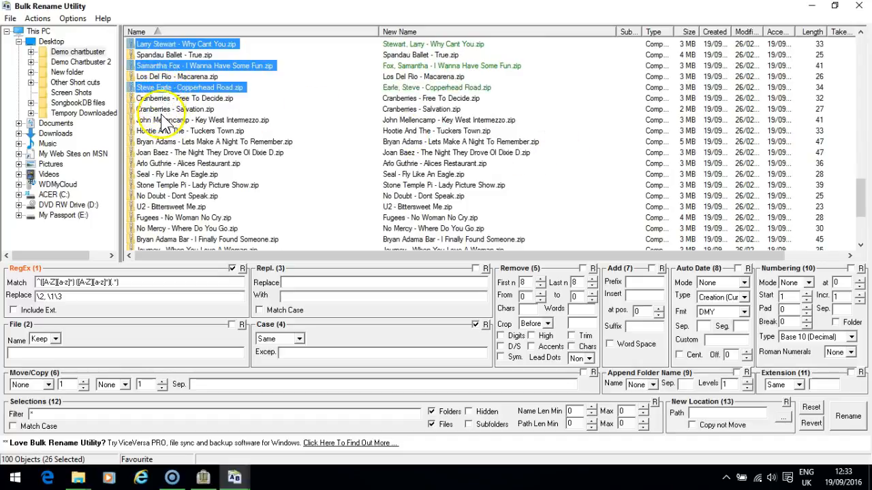
left_click(202, 120)
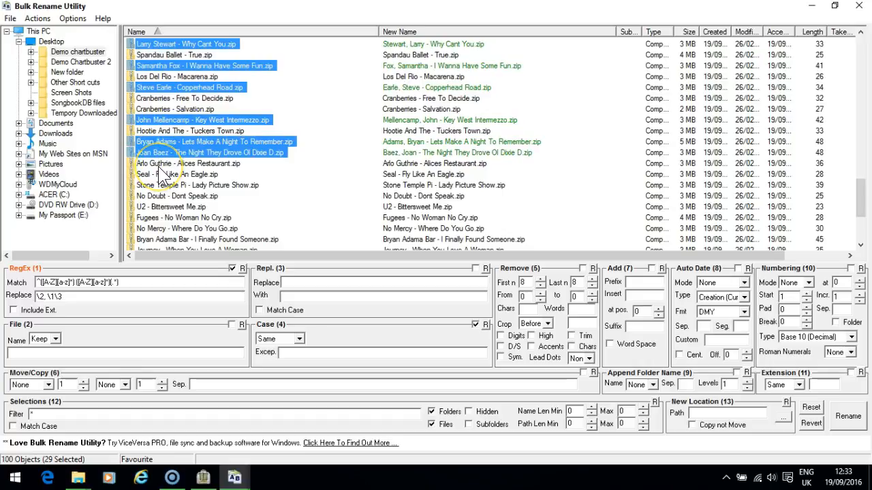
left_click(187, 163)
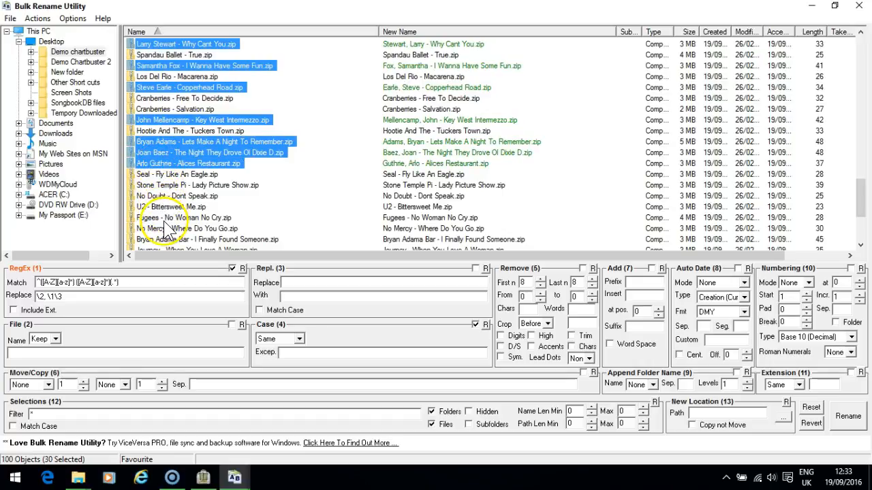
mouse_move(169, 242)
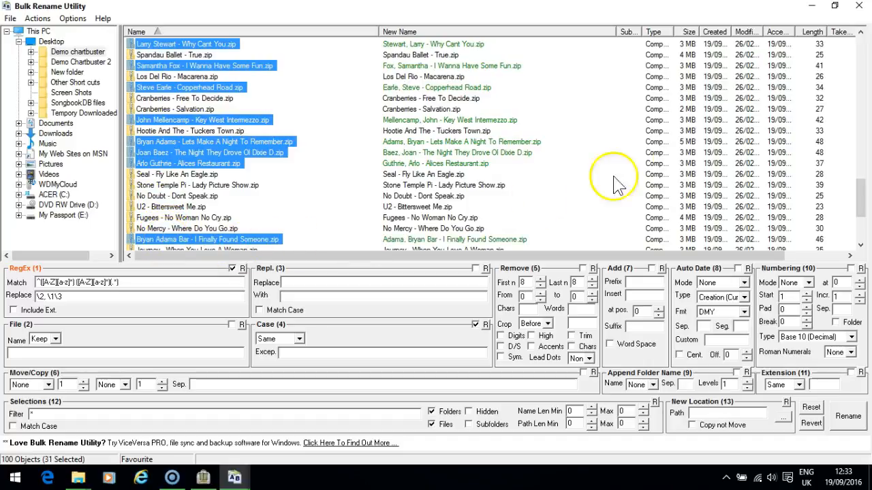
Add the Larry Stewart and Merril Bainbrid files, reaching 37 selected.
scroll("down", 3)
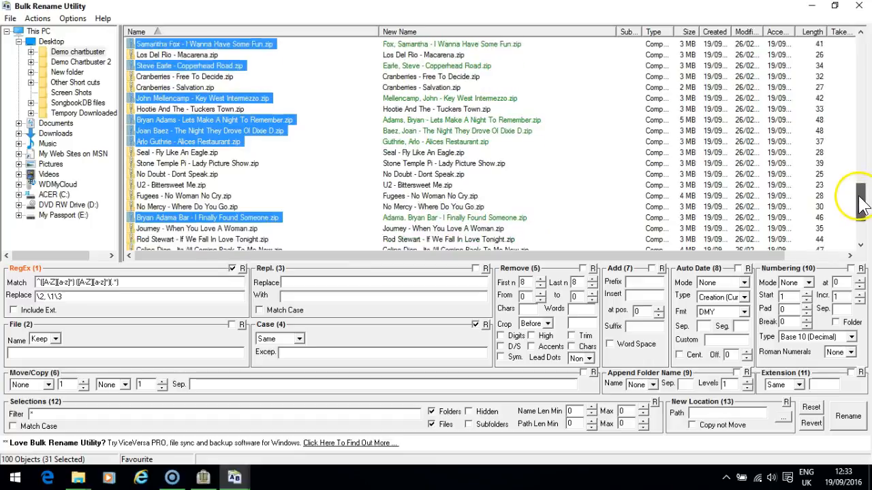
scroll("down", 3)
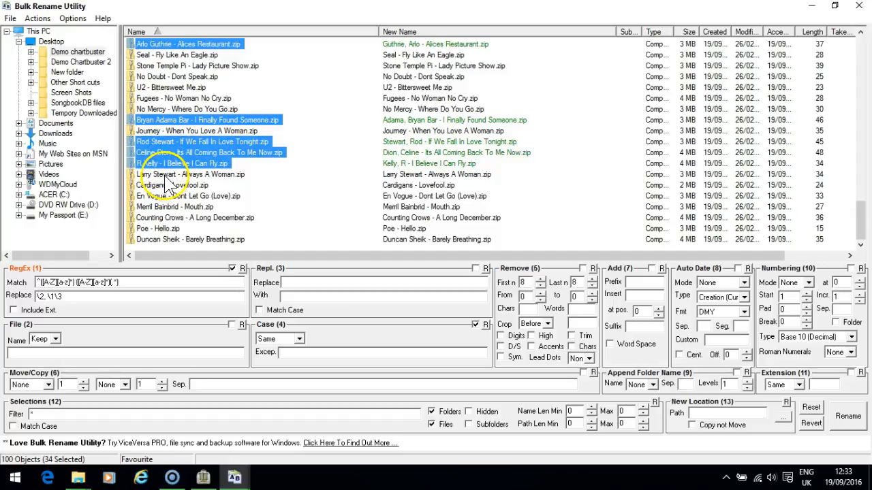
left_click(191, 174)
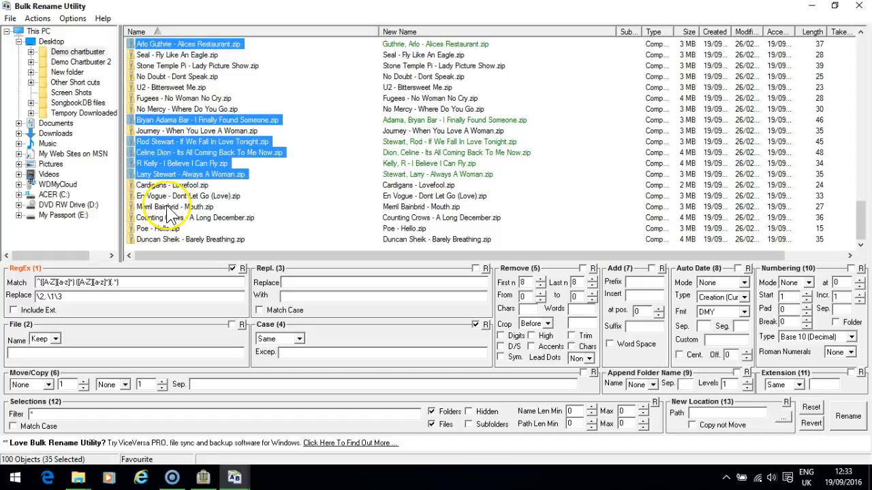
left_click(175, 206)
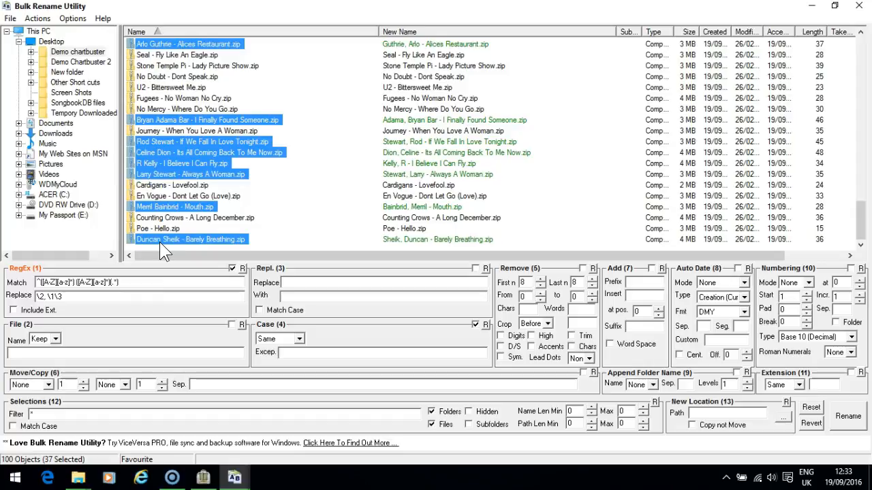
mouse_move(244, 262)
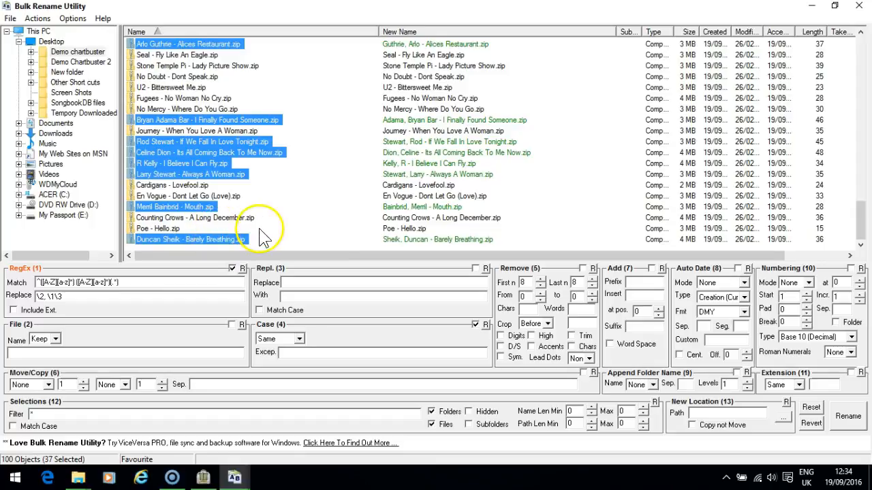
mouse_move(844, 210)
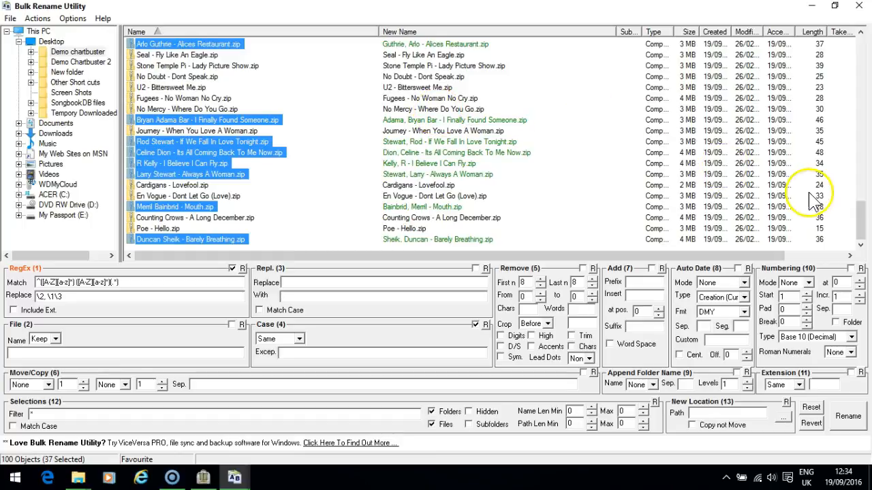
scroll("down", 3)
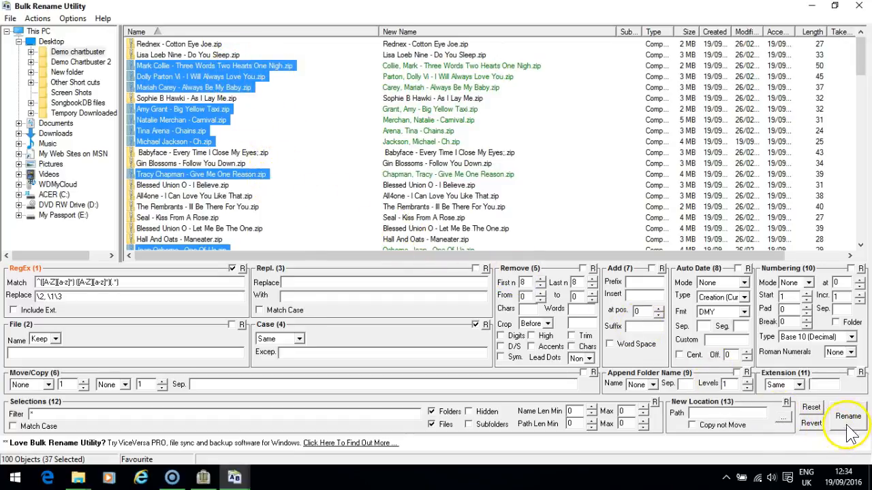
Rename the 37 selected zip files surname-first, confirming the warning and completion message.
left_click(847, 416)
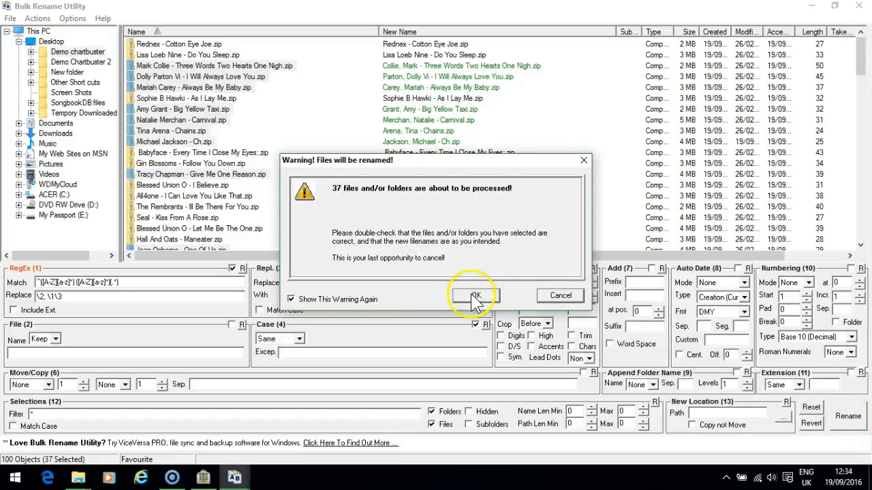
left_click(475, 295)
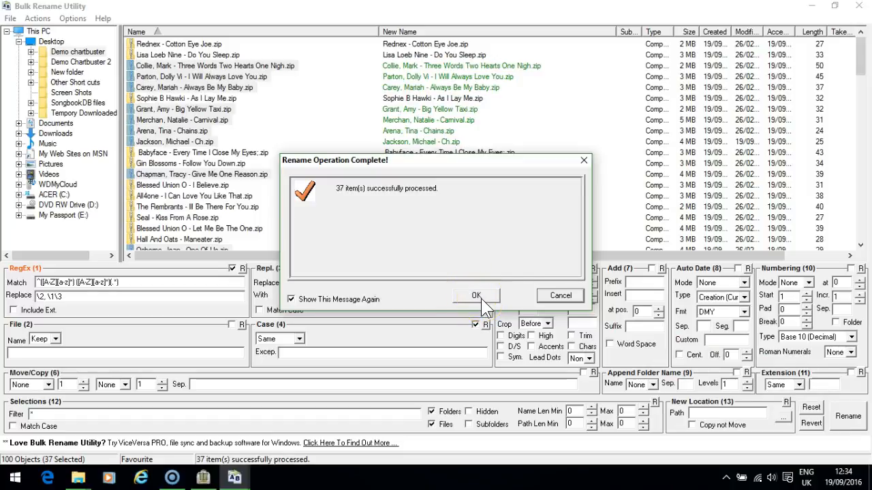
left_click(477, 295)
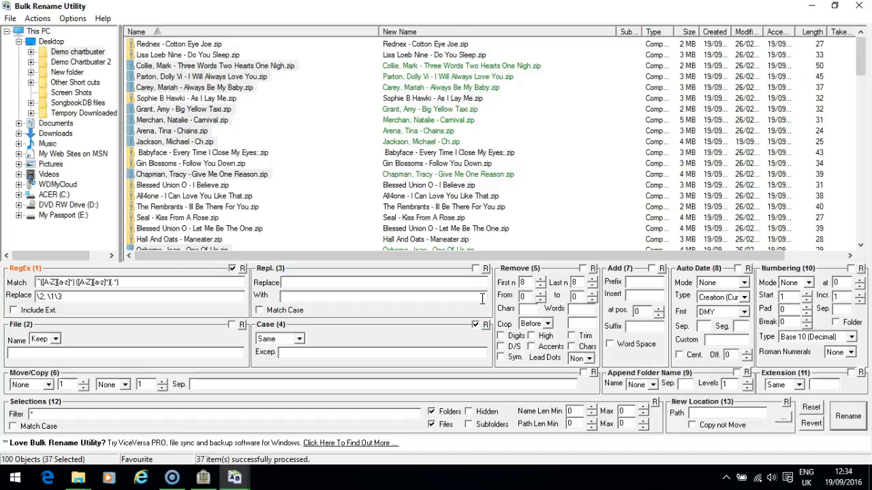
Save the RegEx name-swap settings as the favourite 'Reverse Names.bru' in Documents.
left_click(233, 268)
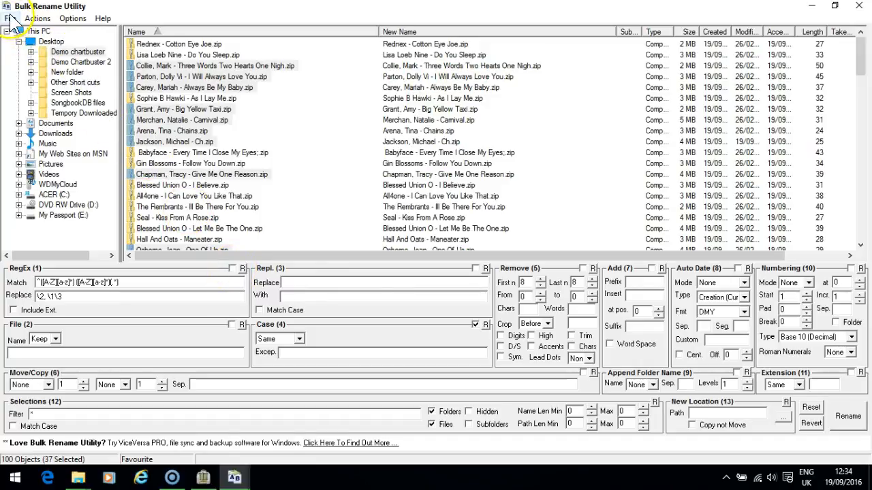
left_click(10, 19)
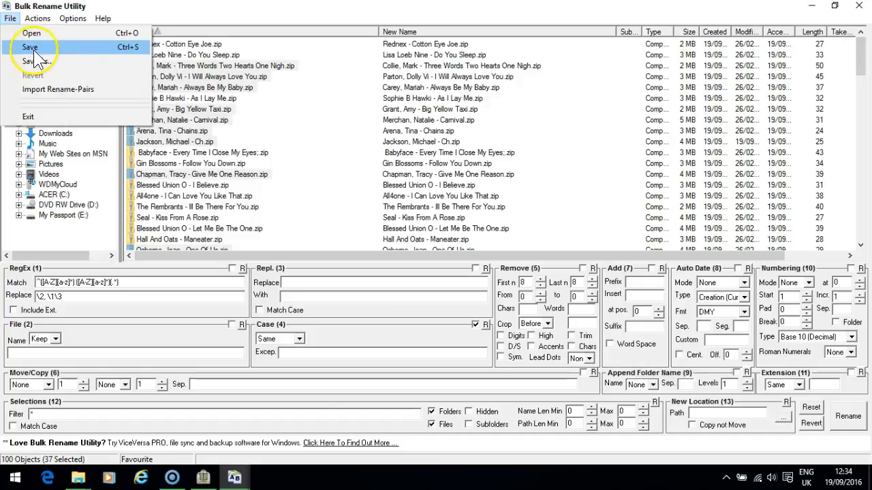
mouse_move(34, 61)
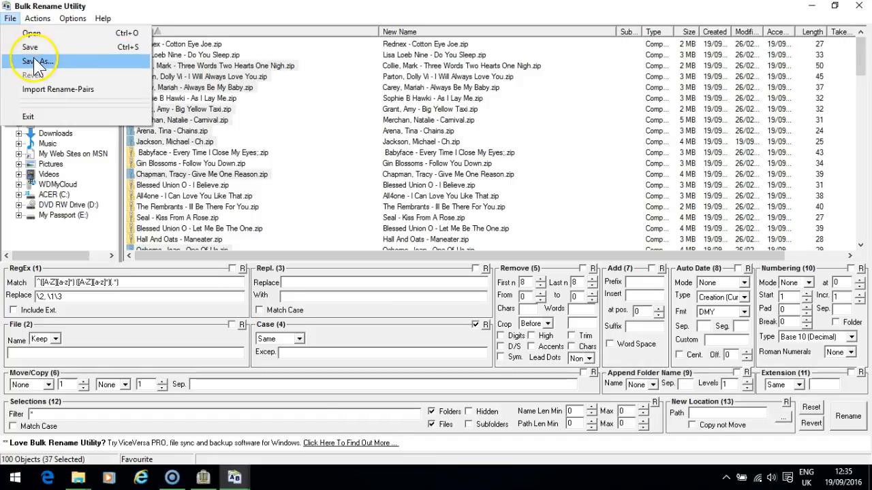
left_click(36, 61)
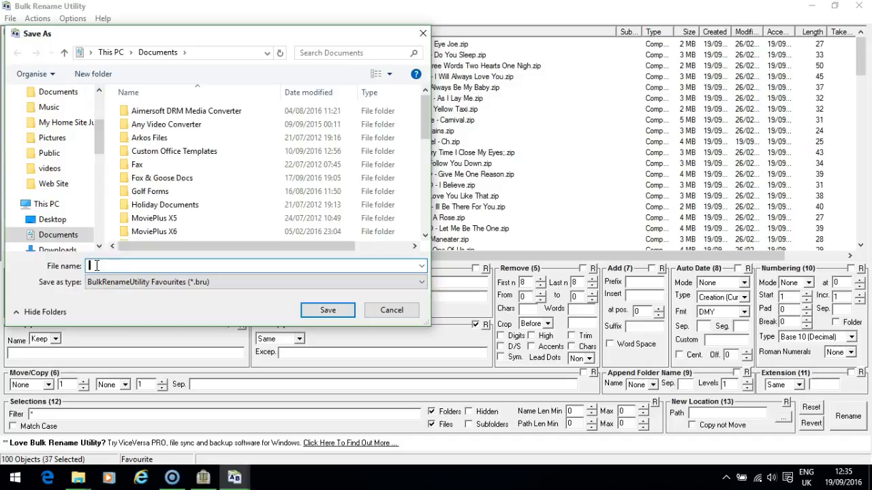
type("Reverse")
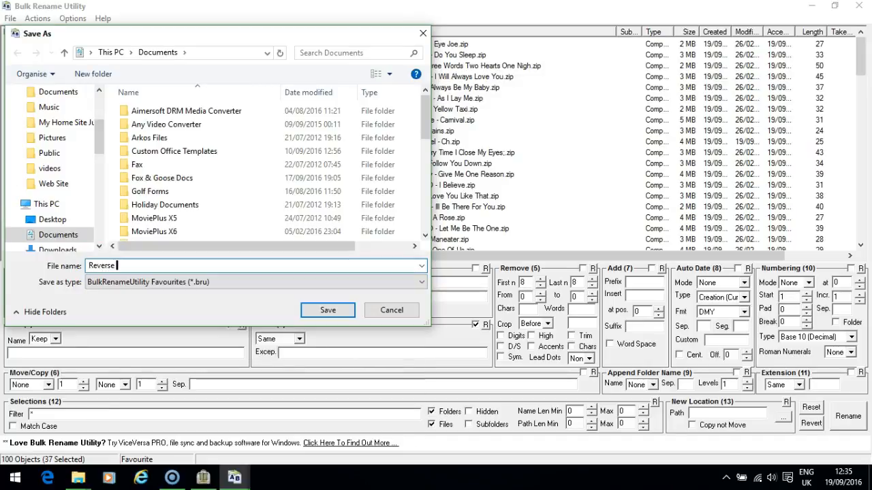
type("Names")
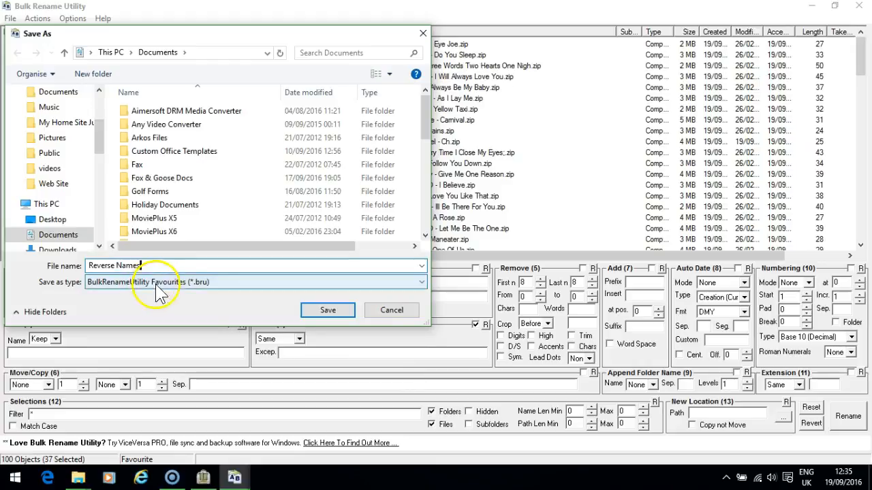
left_click(327, 310)
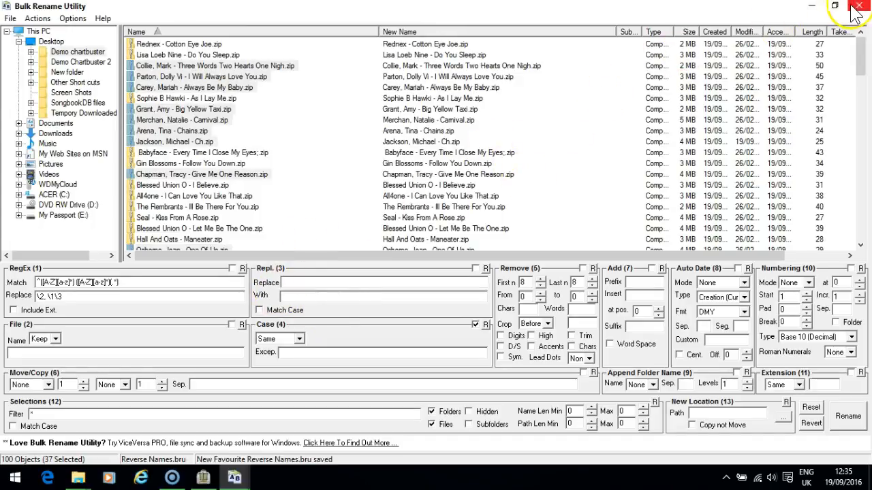
Close Bulk Rename Utility, inspect the renamed files in Demo chartbuster, then close Explorer.
left_click(858, 6)
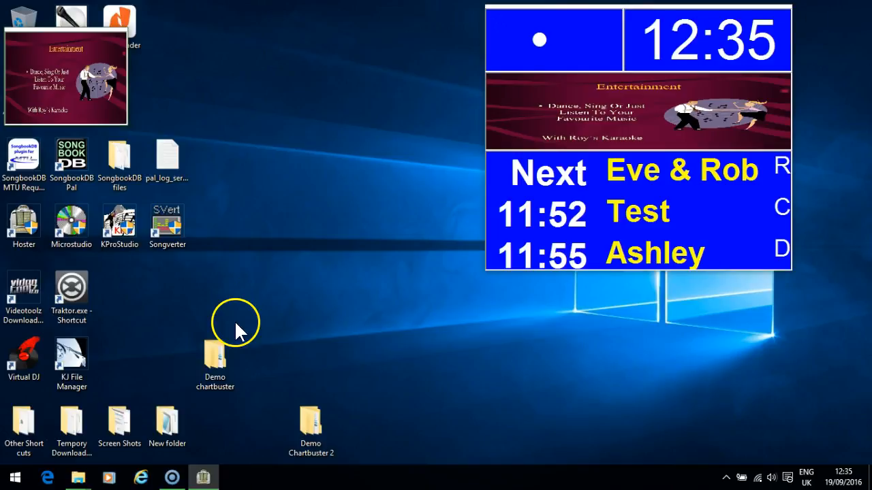
left_click(215, 358)
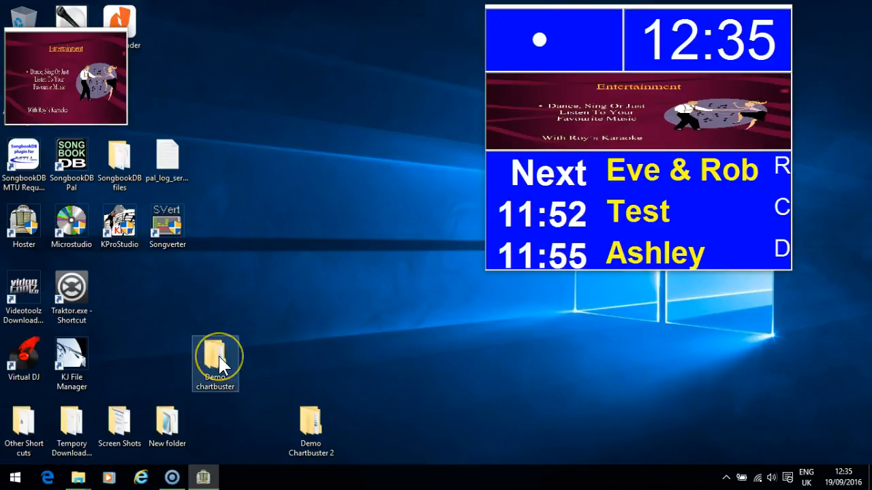
double_click(216, 355)
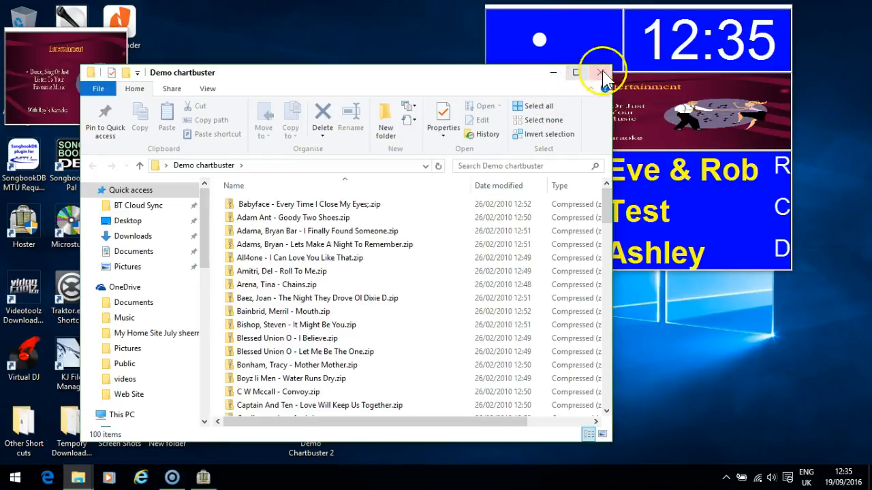
left_click(598, 73)
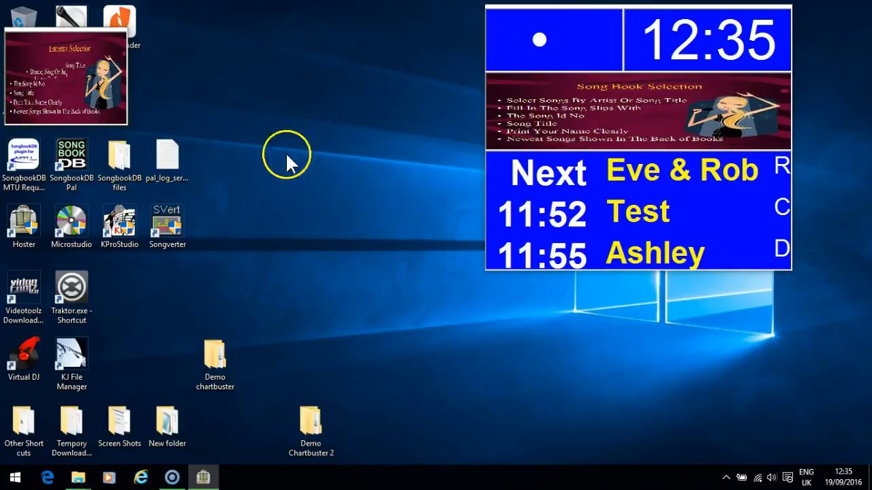
mouse_move(530, 170)
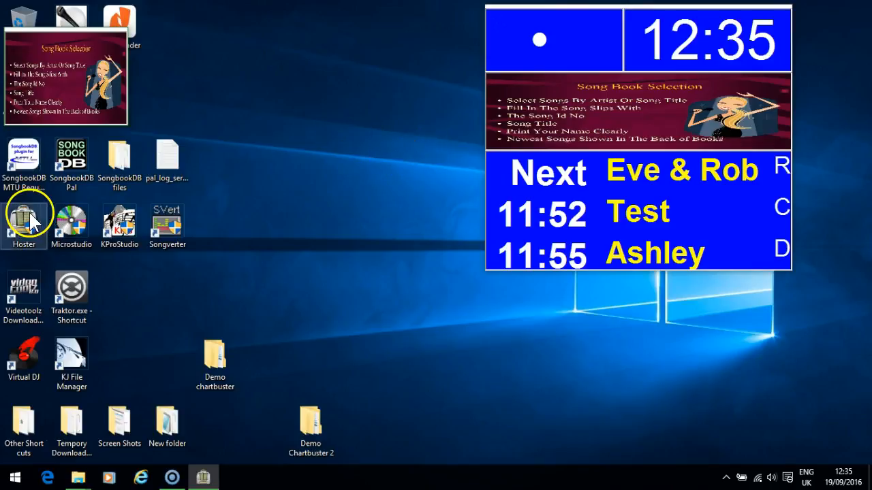
Launch Hoster and index ZIP song files as KMH from the Demo chartbuster folder.
double_click(23, 214)
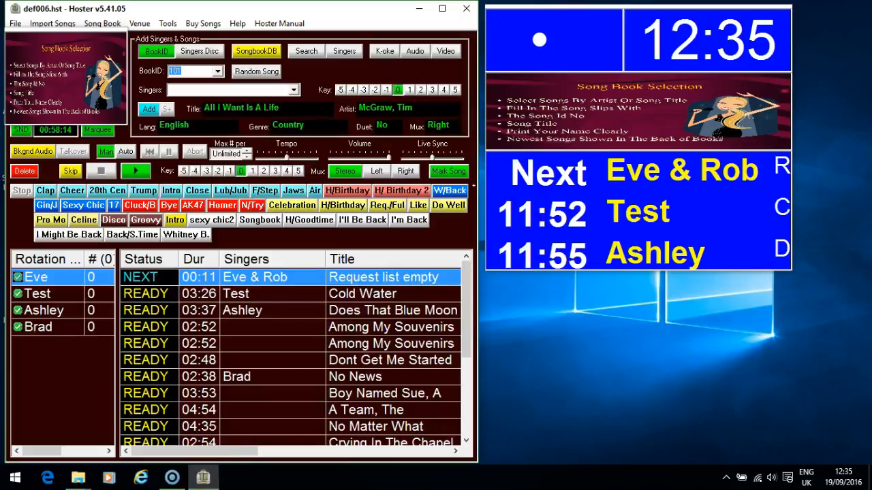
left_click(53, 23)
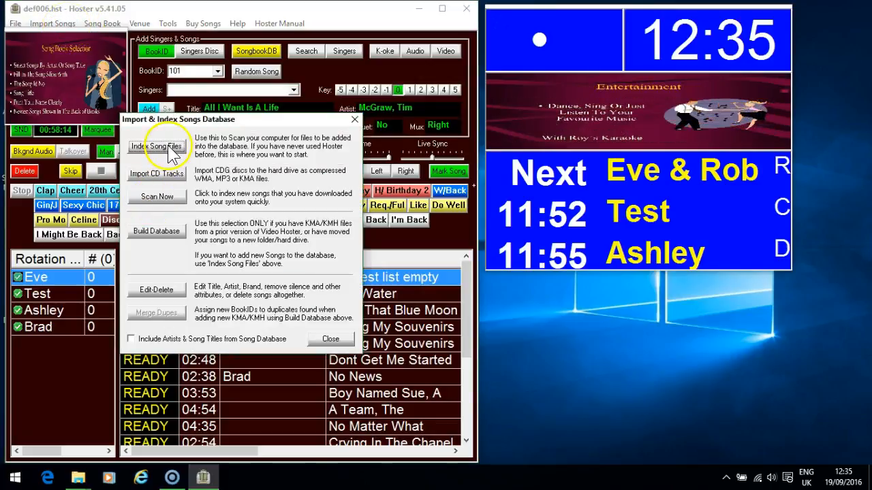
left_click(156, 146)
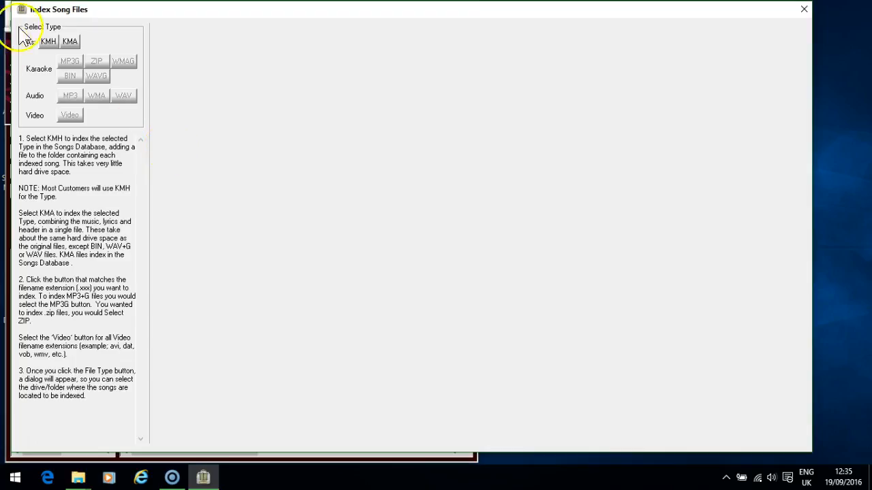
left_click(48, 42)
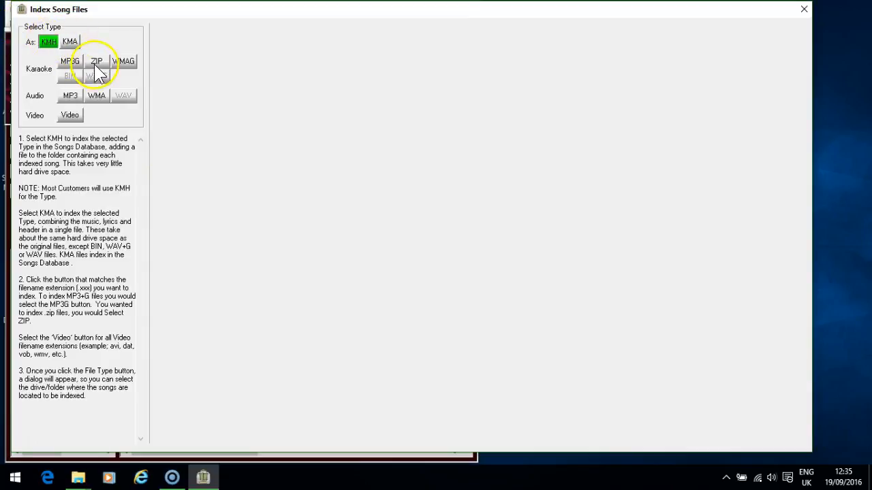
left_click(97, 61)
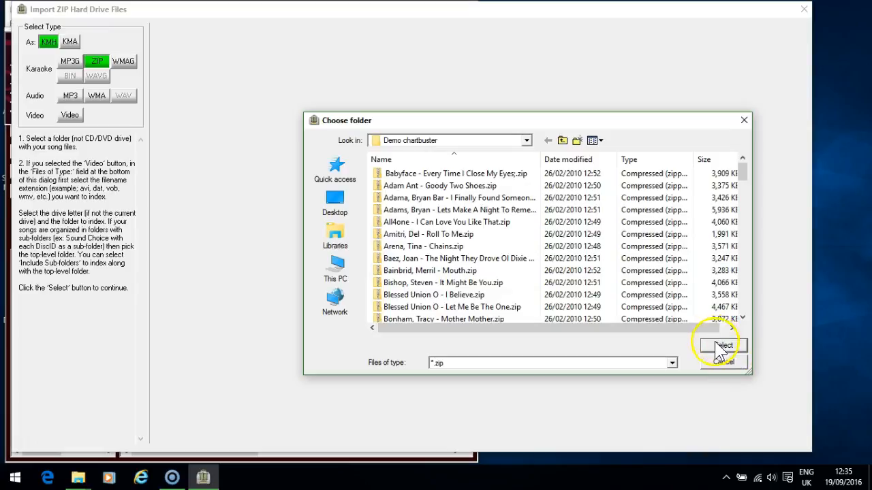
left_click(722, 346)
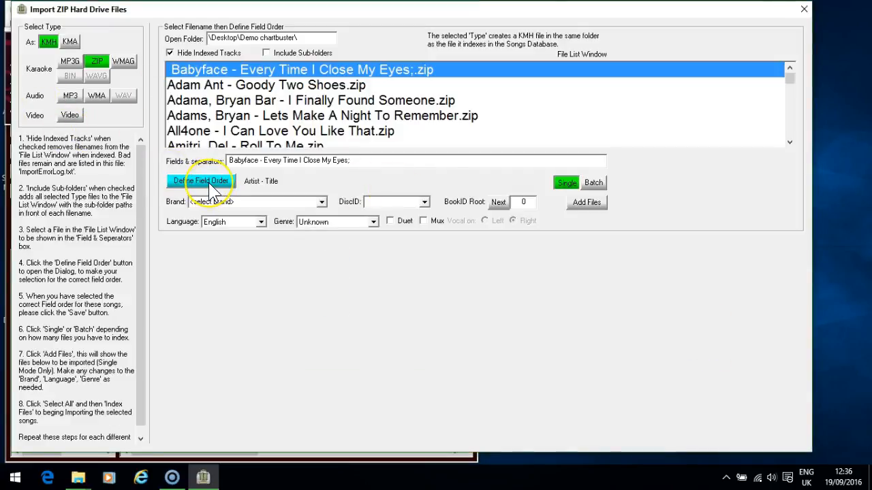
Apply the Artist - Title filename field order and close the field order settings.
left_click(200, 181)
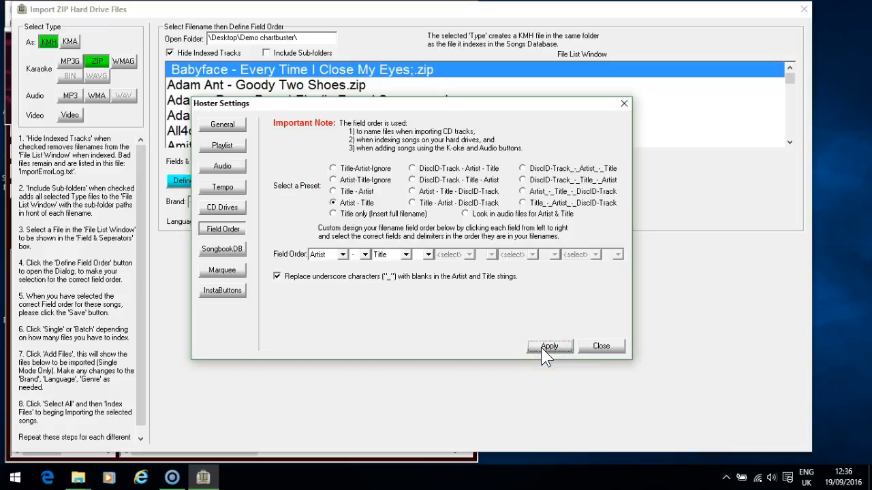
left_click(549, 346)
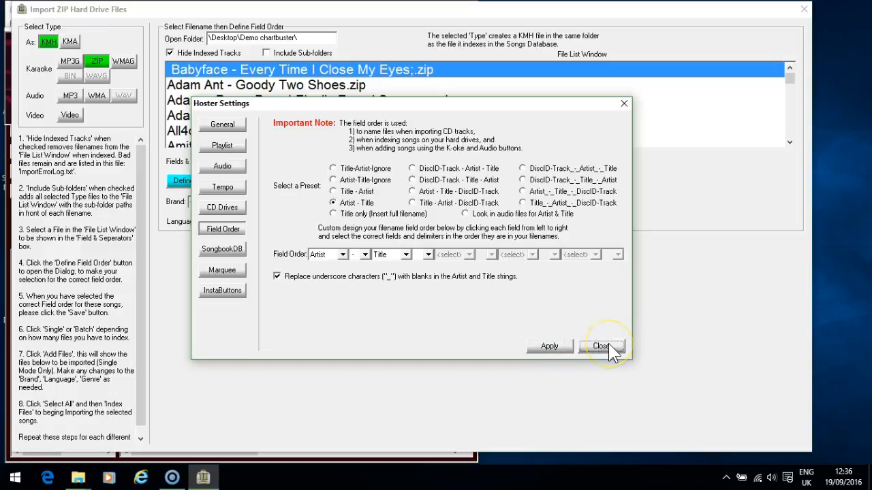
left_click(602, 346)
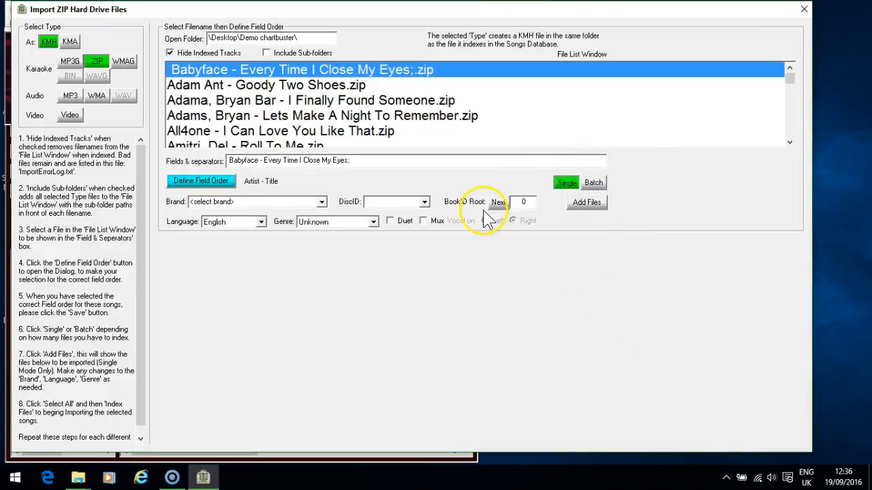
mouse_move(602, 296)
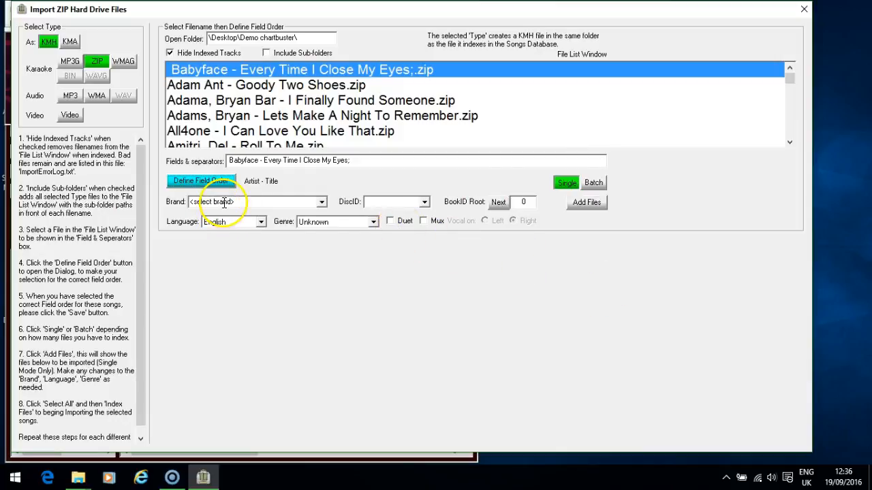
Set the import brand to Chartbuster and add the folder's song files.
type("Char")
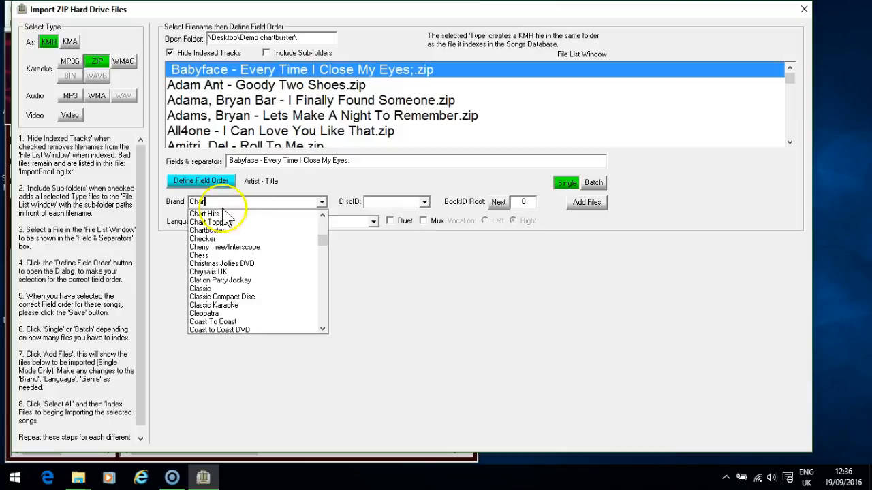
left_click(212, 230)
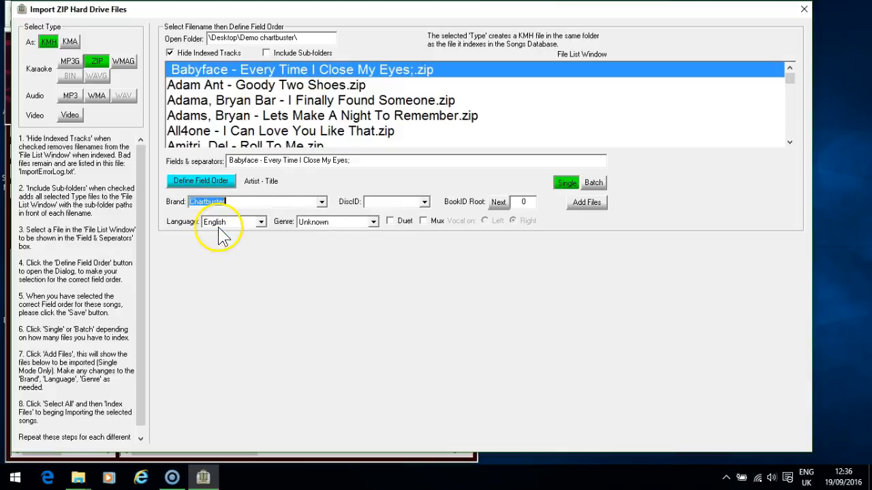
mouse_move(592, 208)
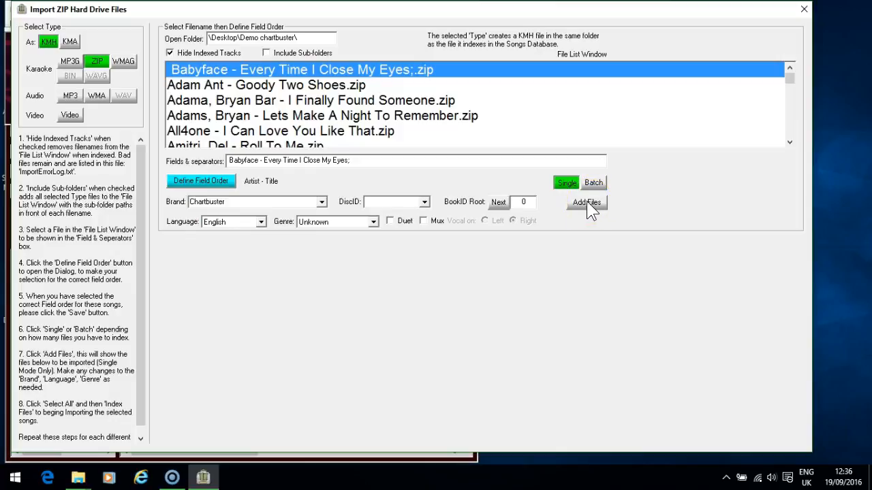
left_click(586, 202)
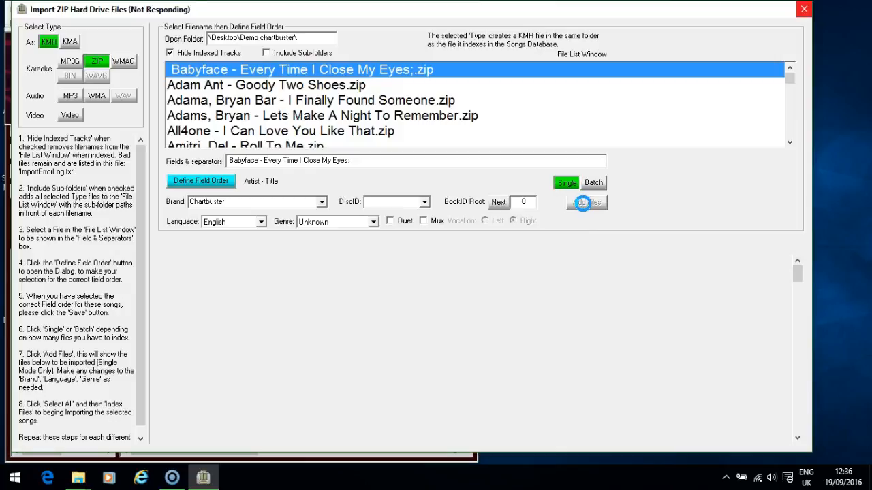
Load the Chartbuster songs as READY and review disc ID XYZ0493.
left_click(586, 203)
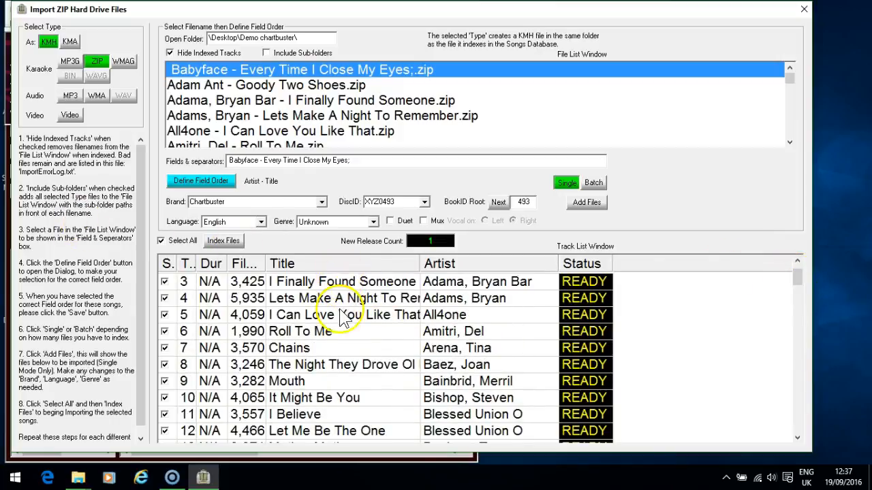
mouse_move(672, 393)
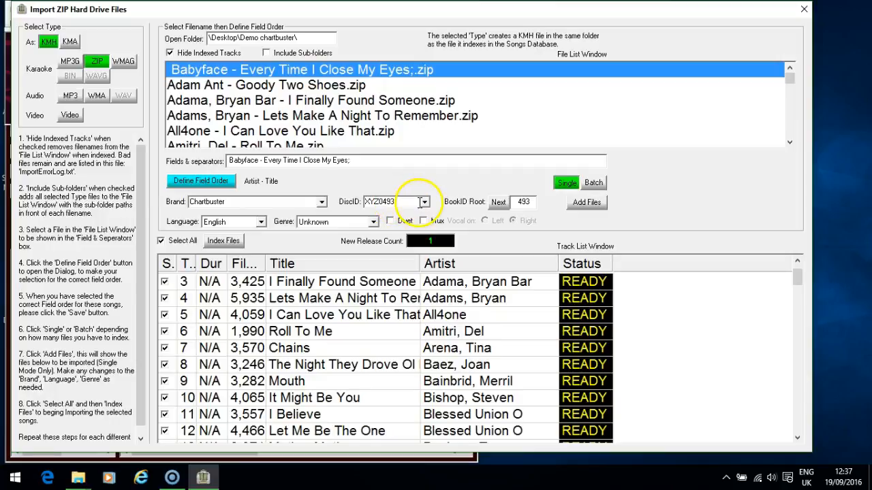
left_click(424, 201)
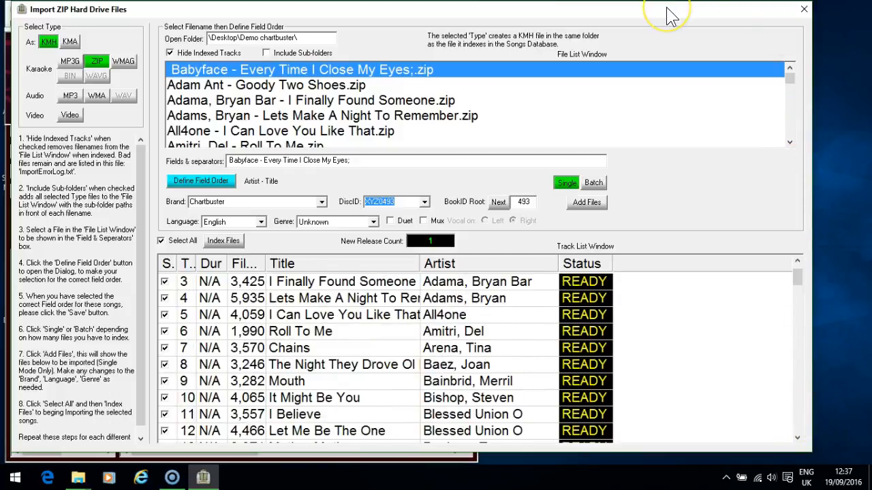
mouse_move(690, 419)
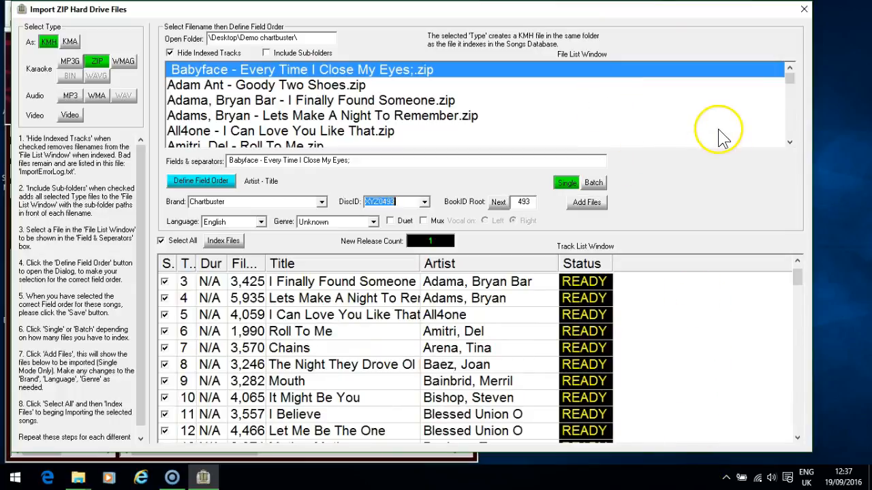
mouse_move(711, 214)
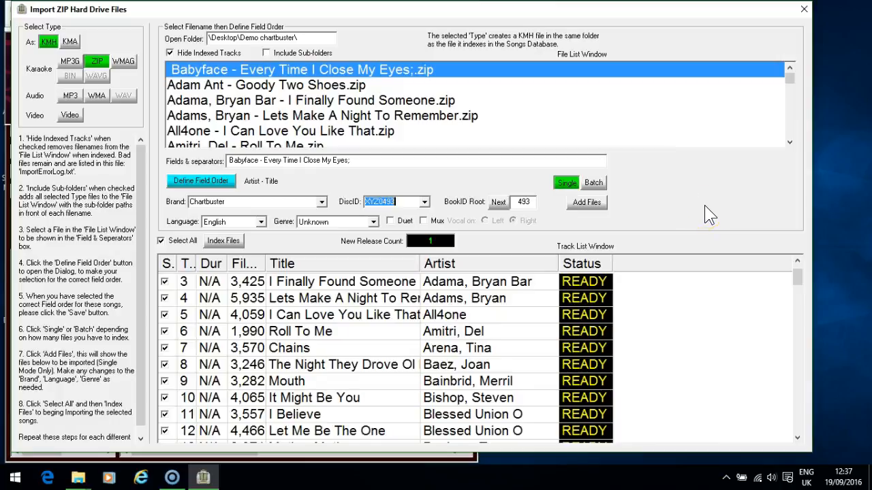